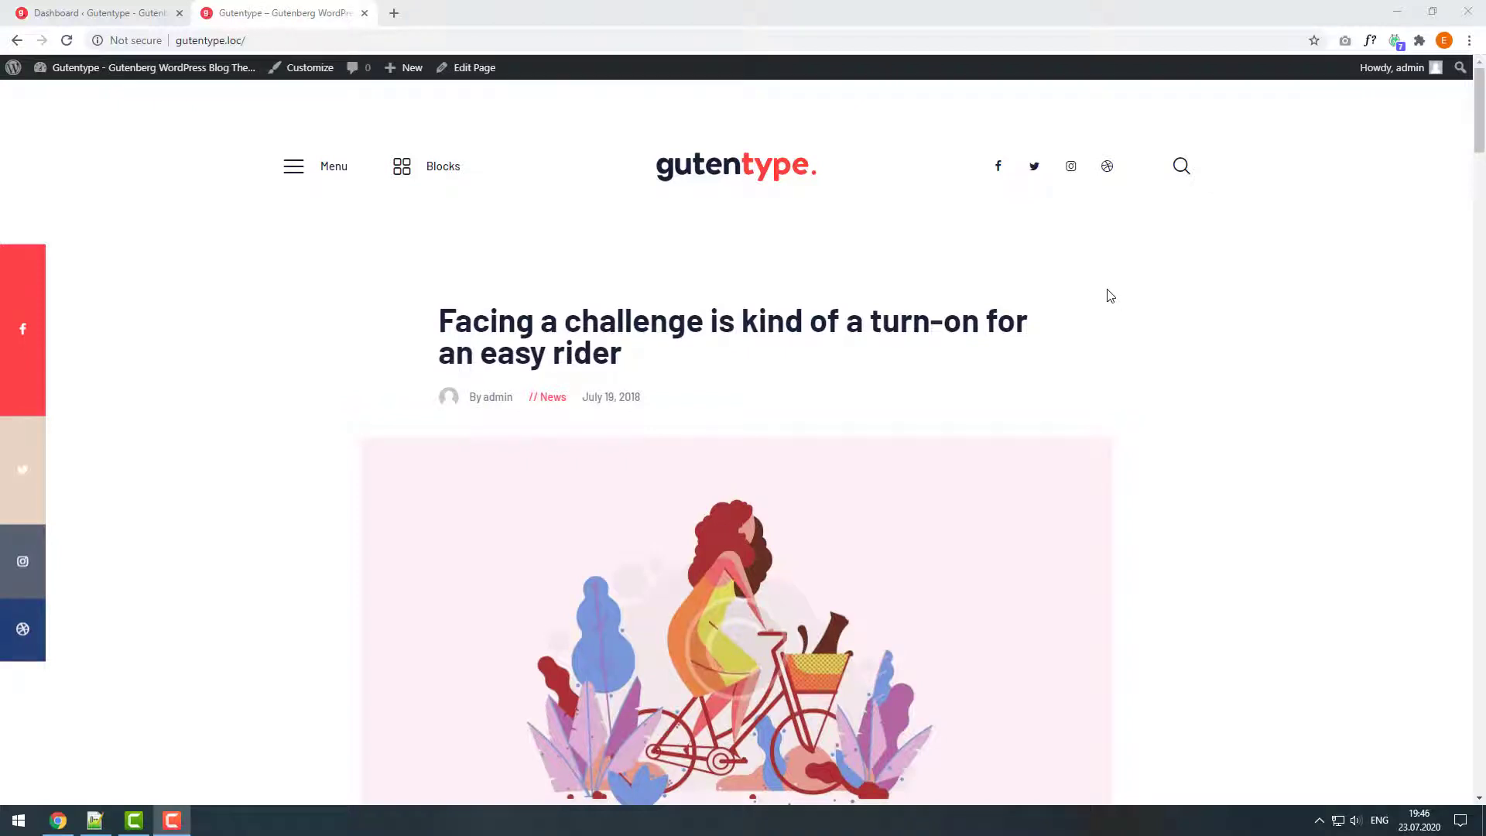
mouse_move(1055, 185)
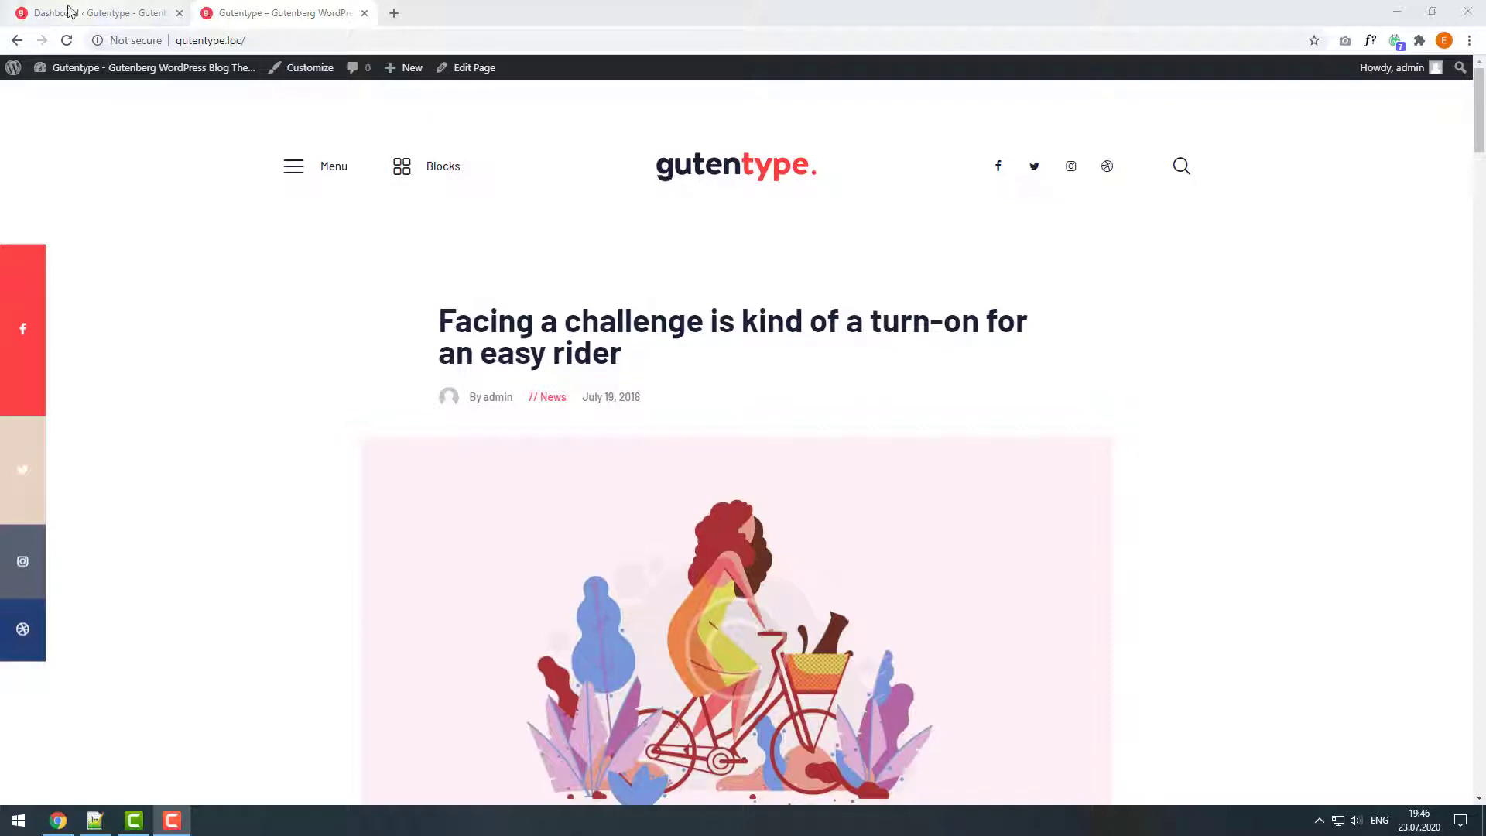
From the dashboard, open ThemeREX Addons' Socials tab and scroll to the social profile links.
click(94, 12)
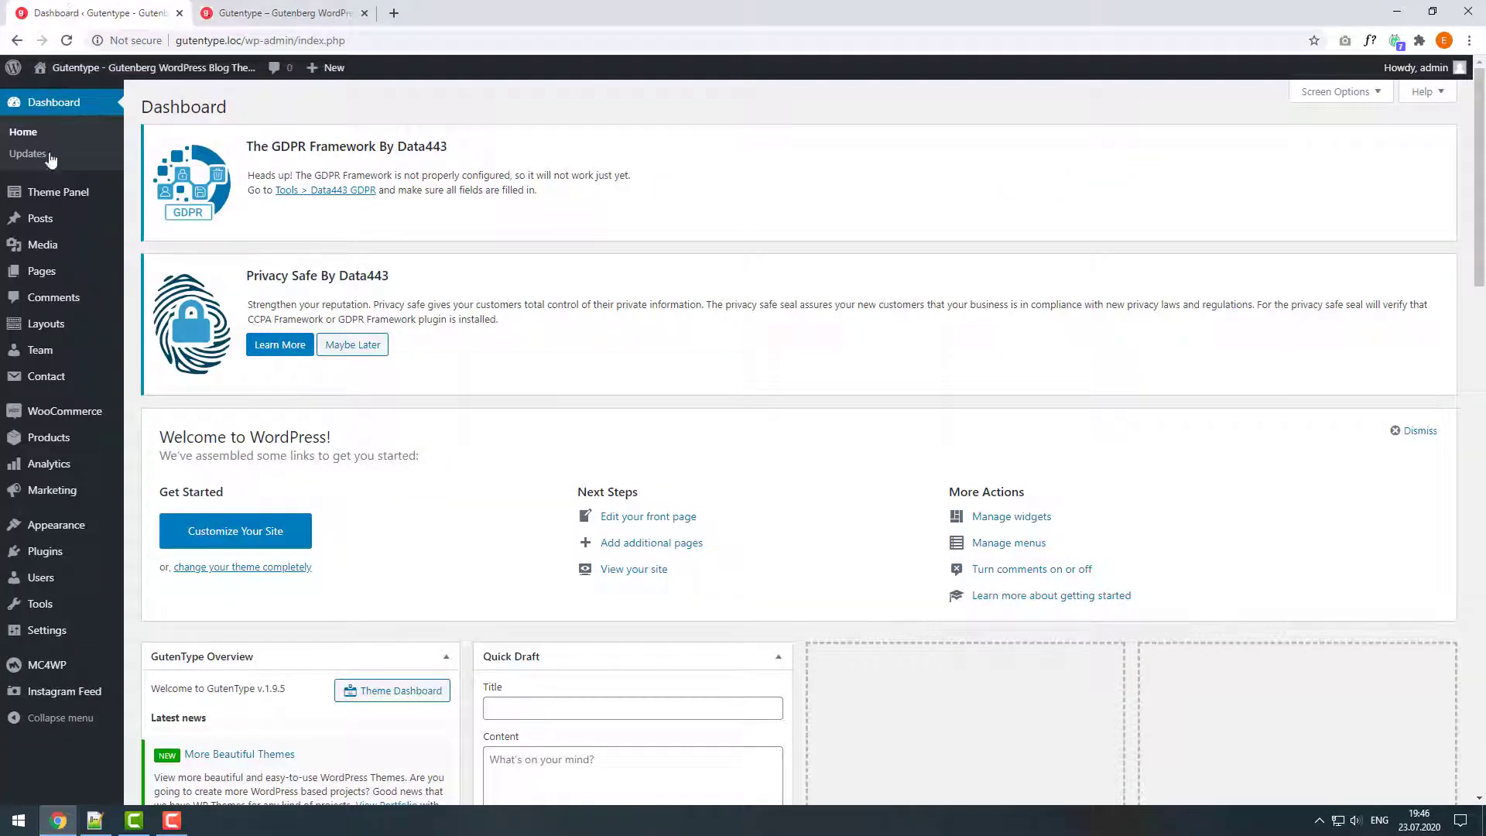
mouse_move(59, 191)
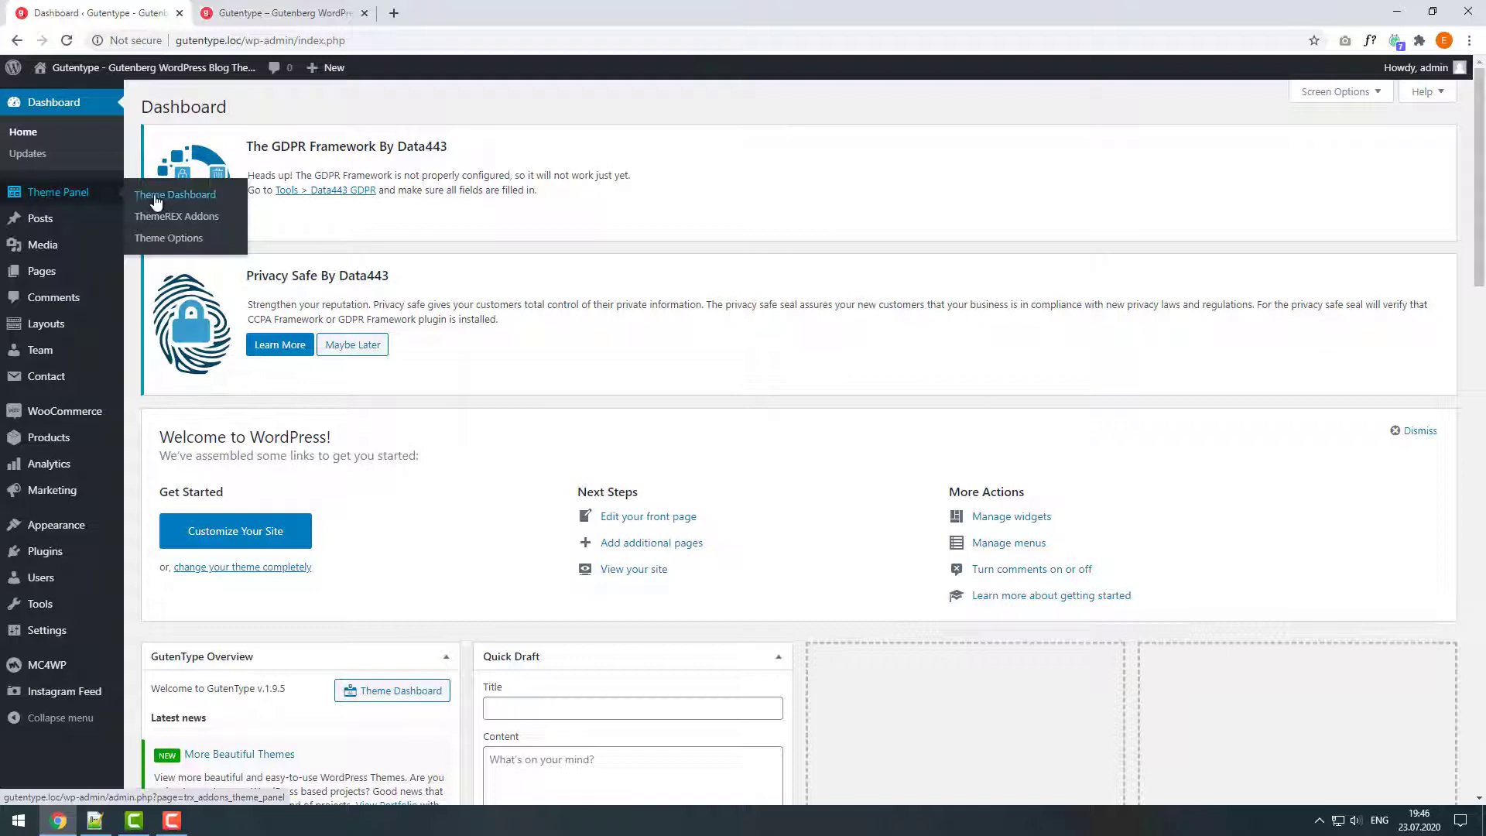
mouse_move(176, 216)
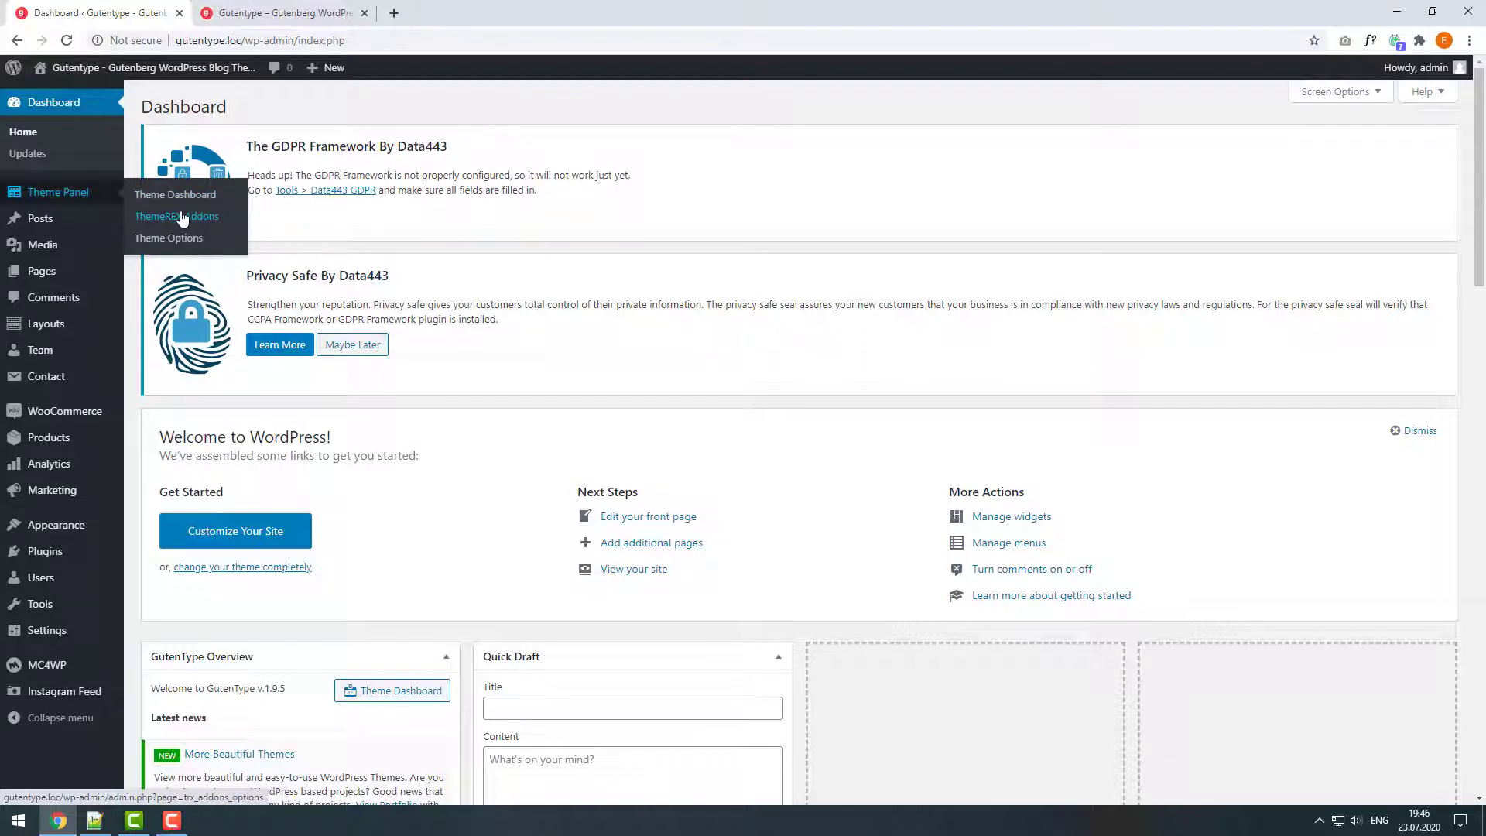
click(177, 216)
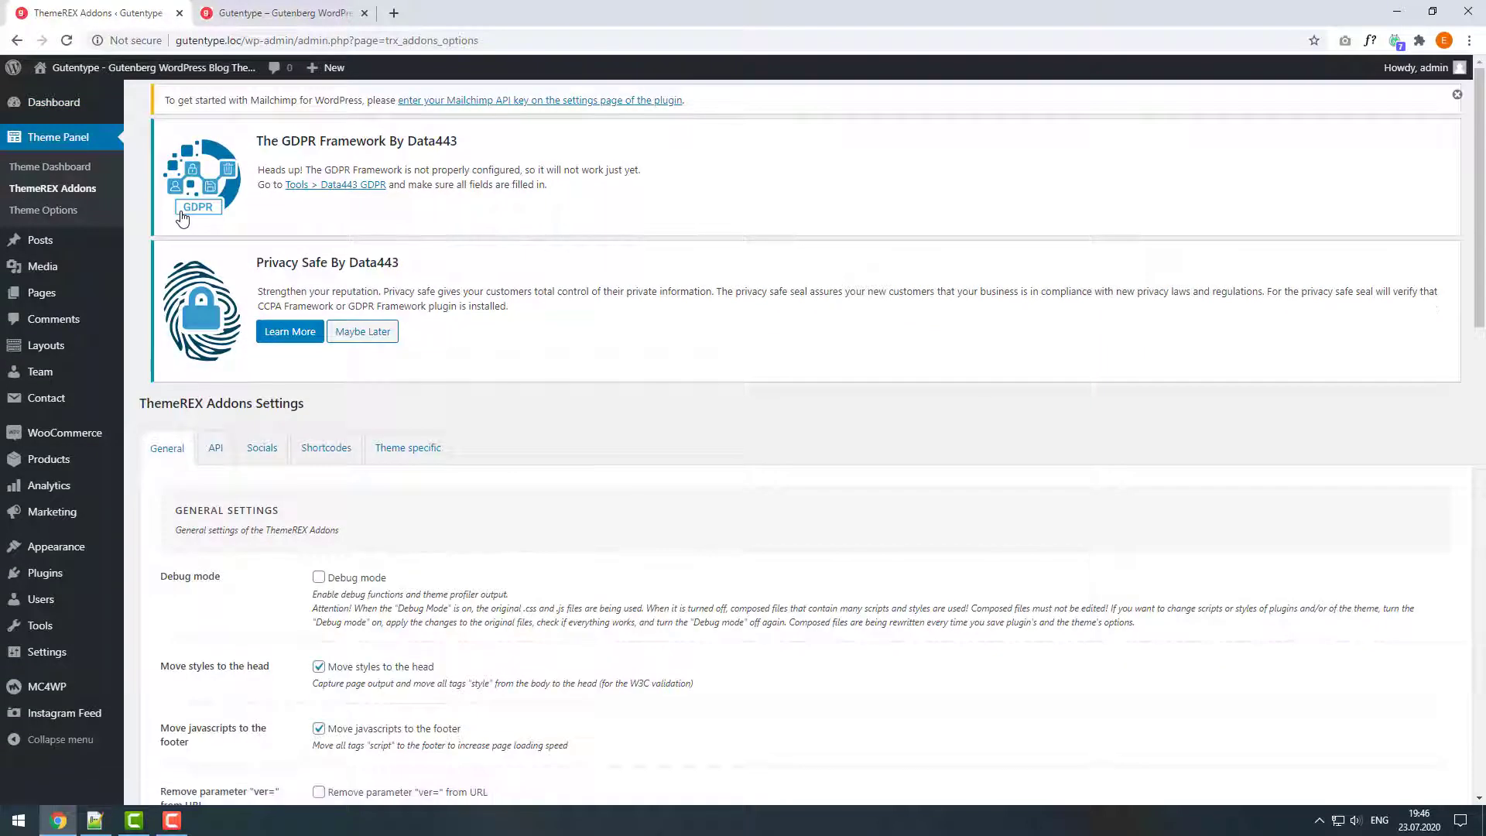
click(262, 448)
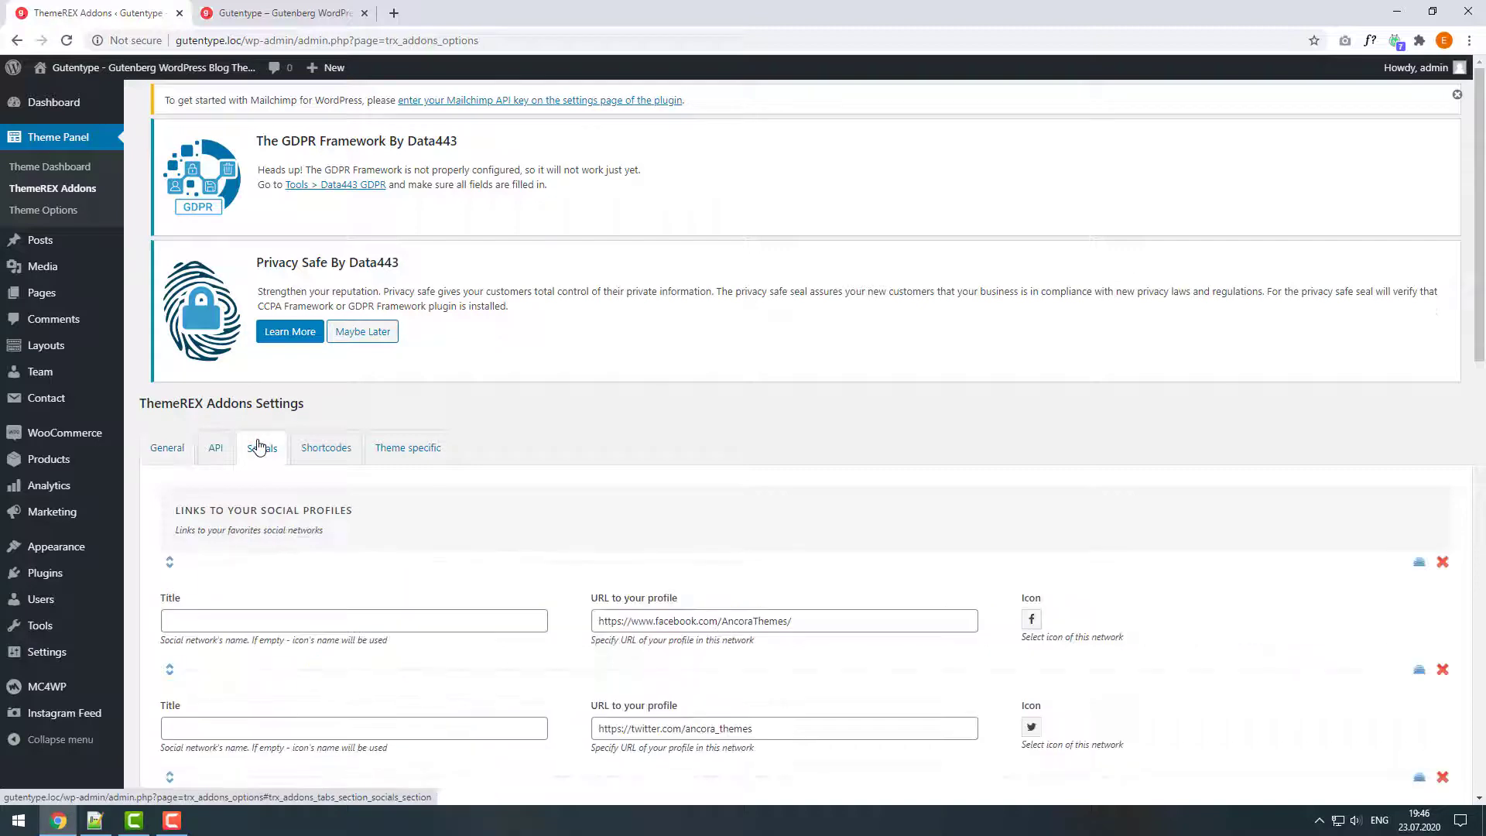
click(262, 447)
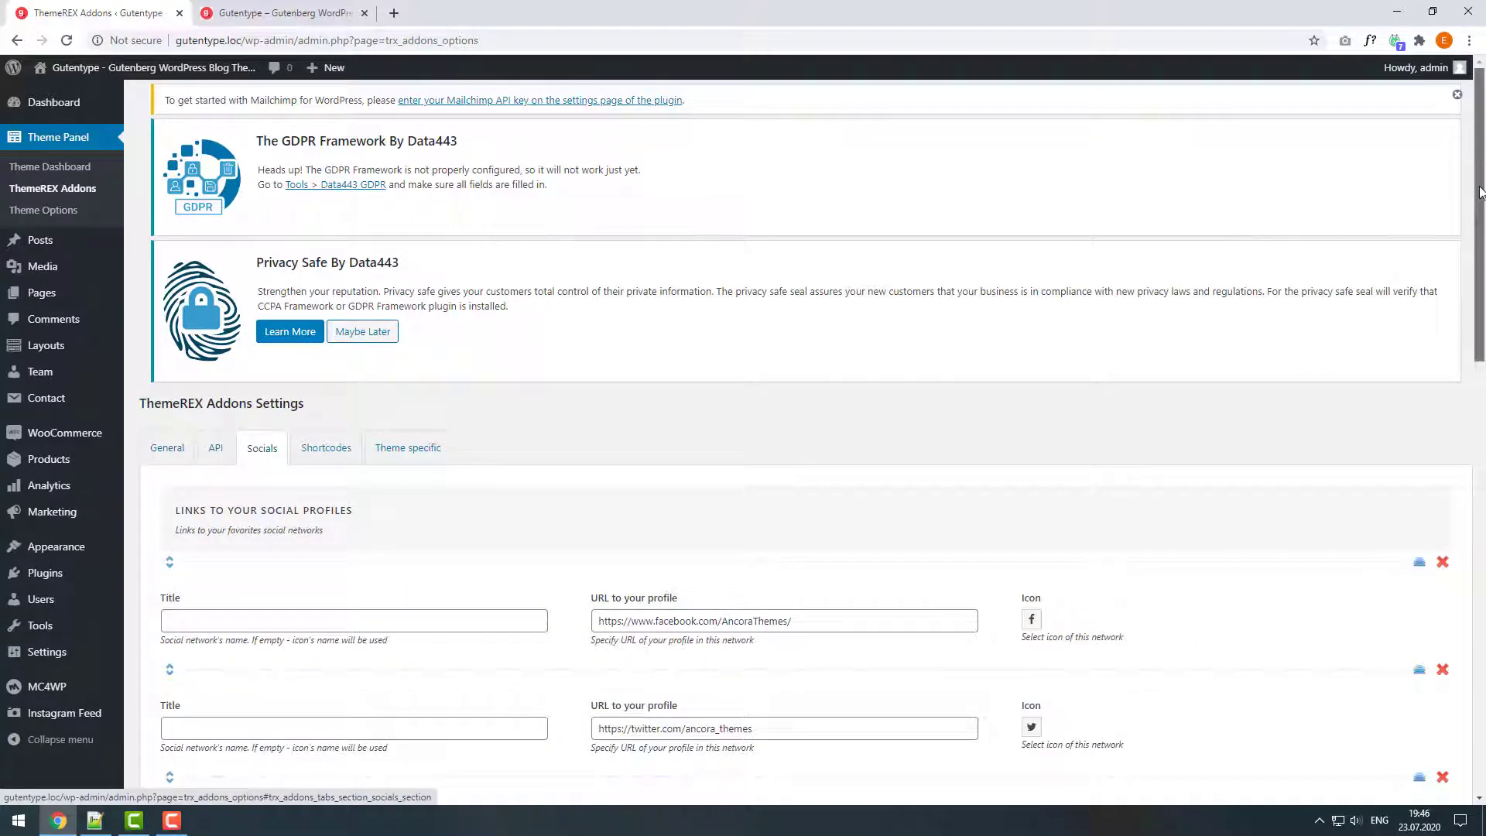
scroll(down, 3)
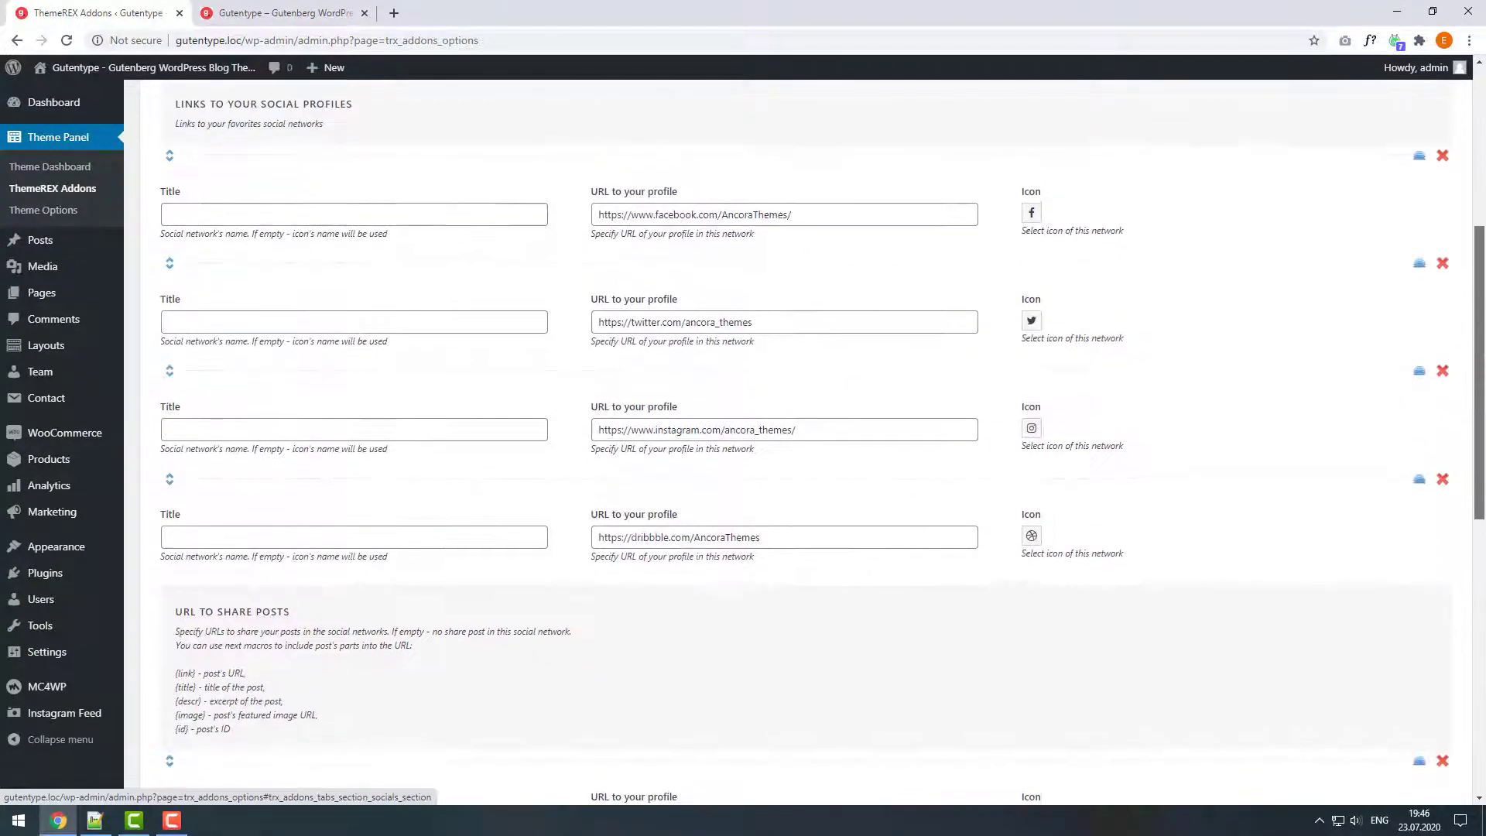
scroll(down, 3)
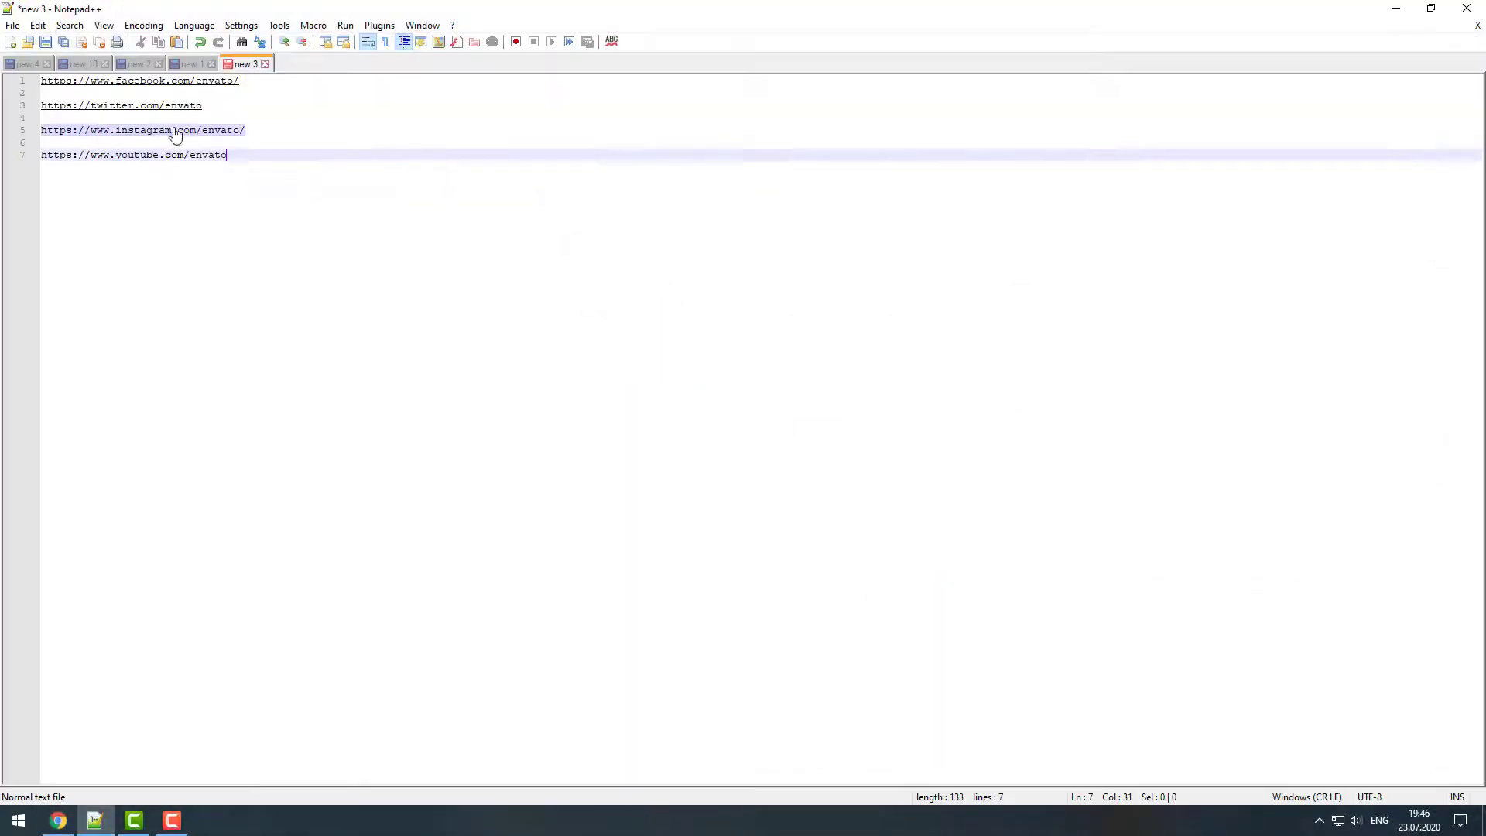
Paste the Envato Facebook URL into the Facebook profile link field.
click(139, 80)
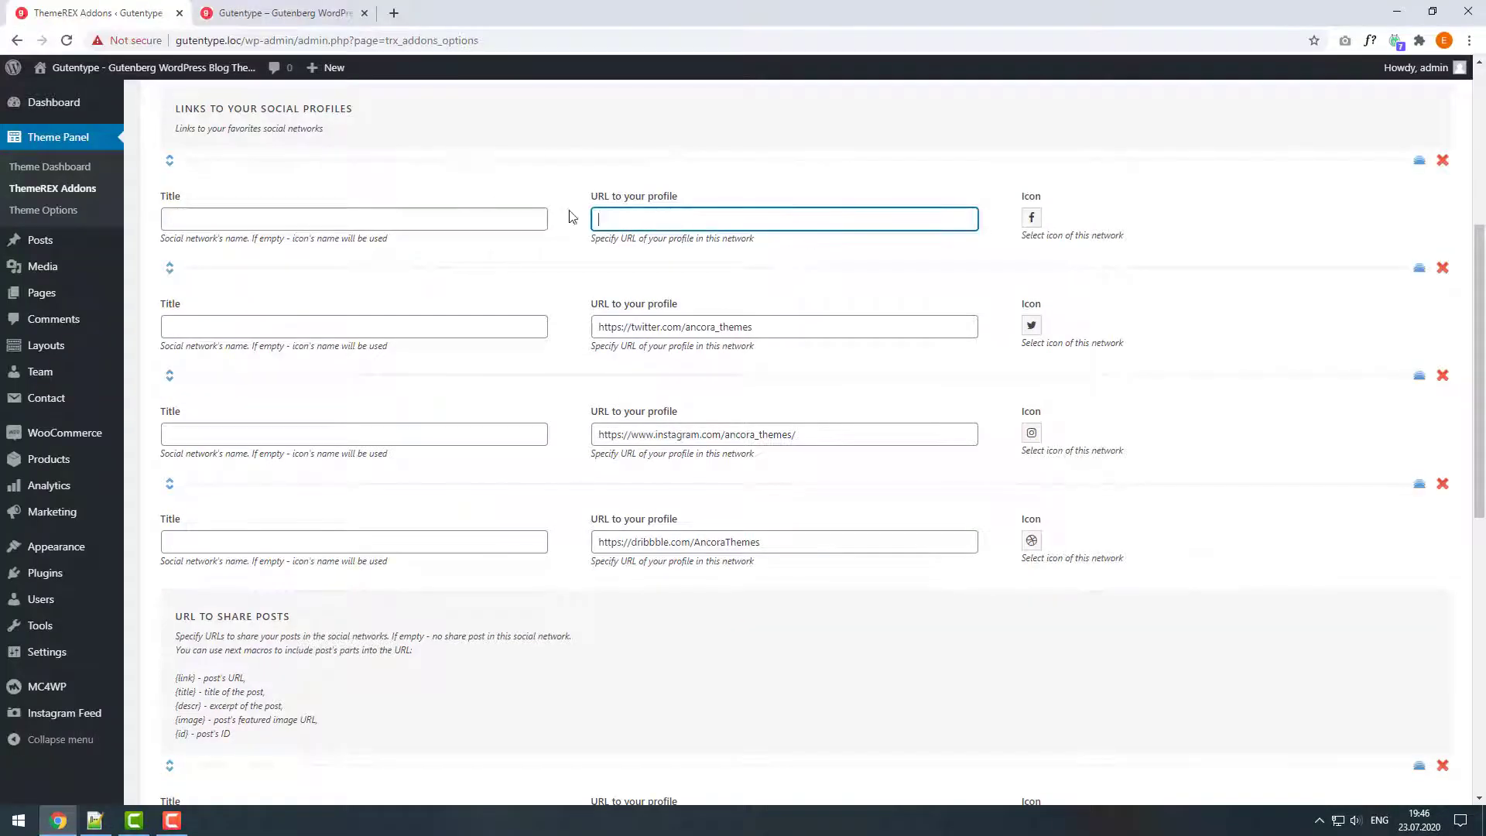
right_click(783, 219)
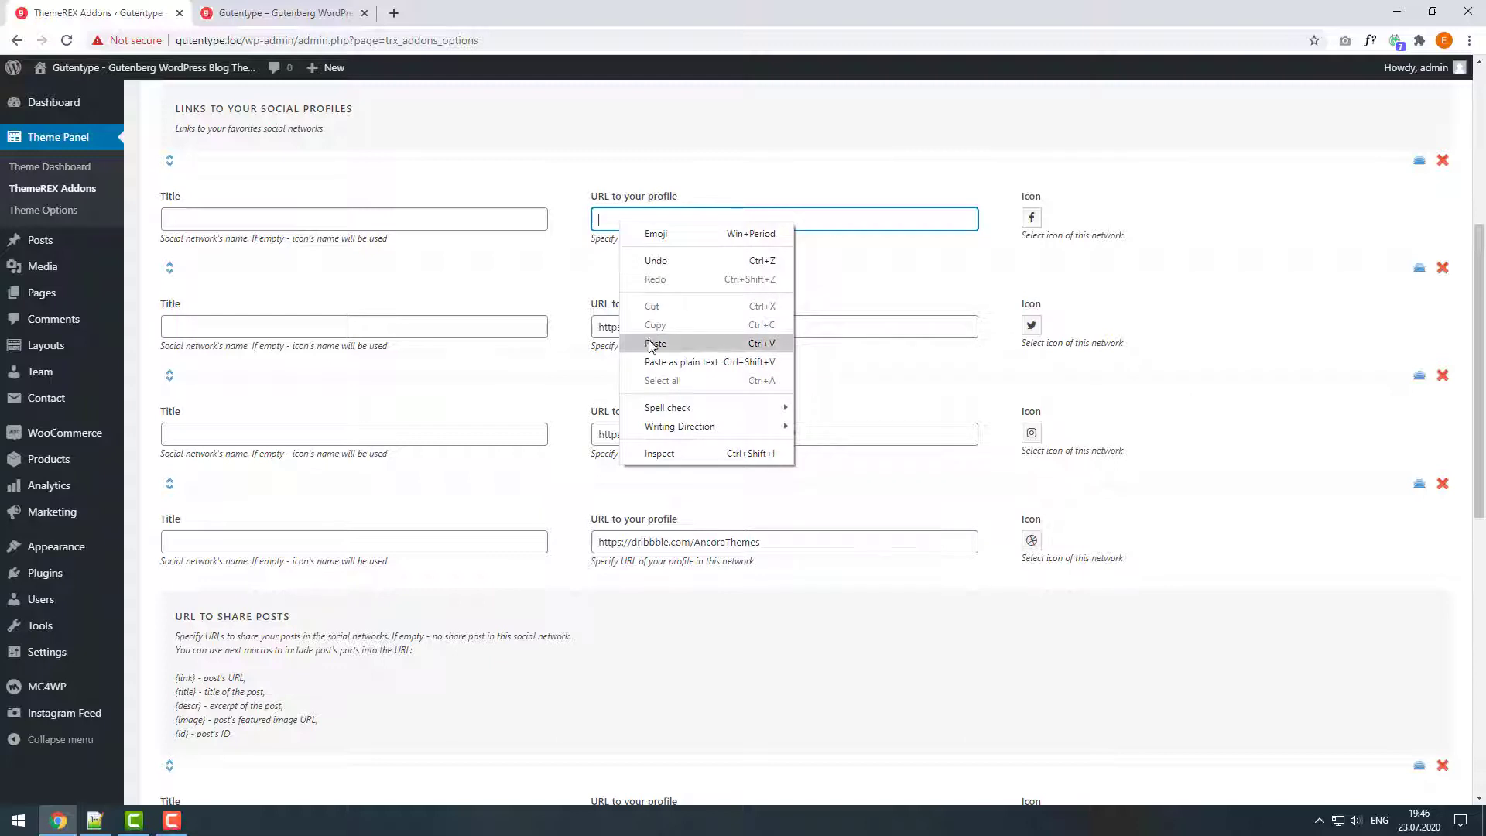
click(655, 343)
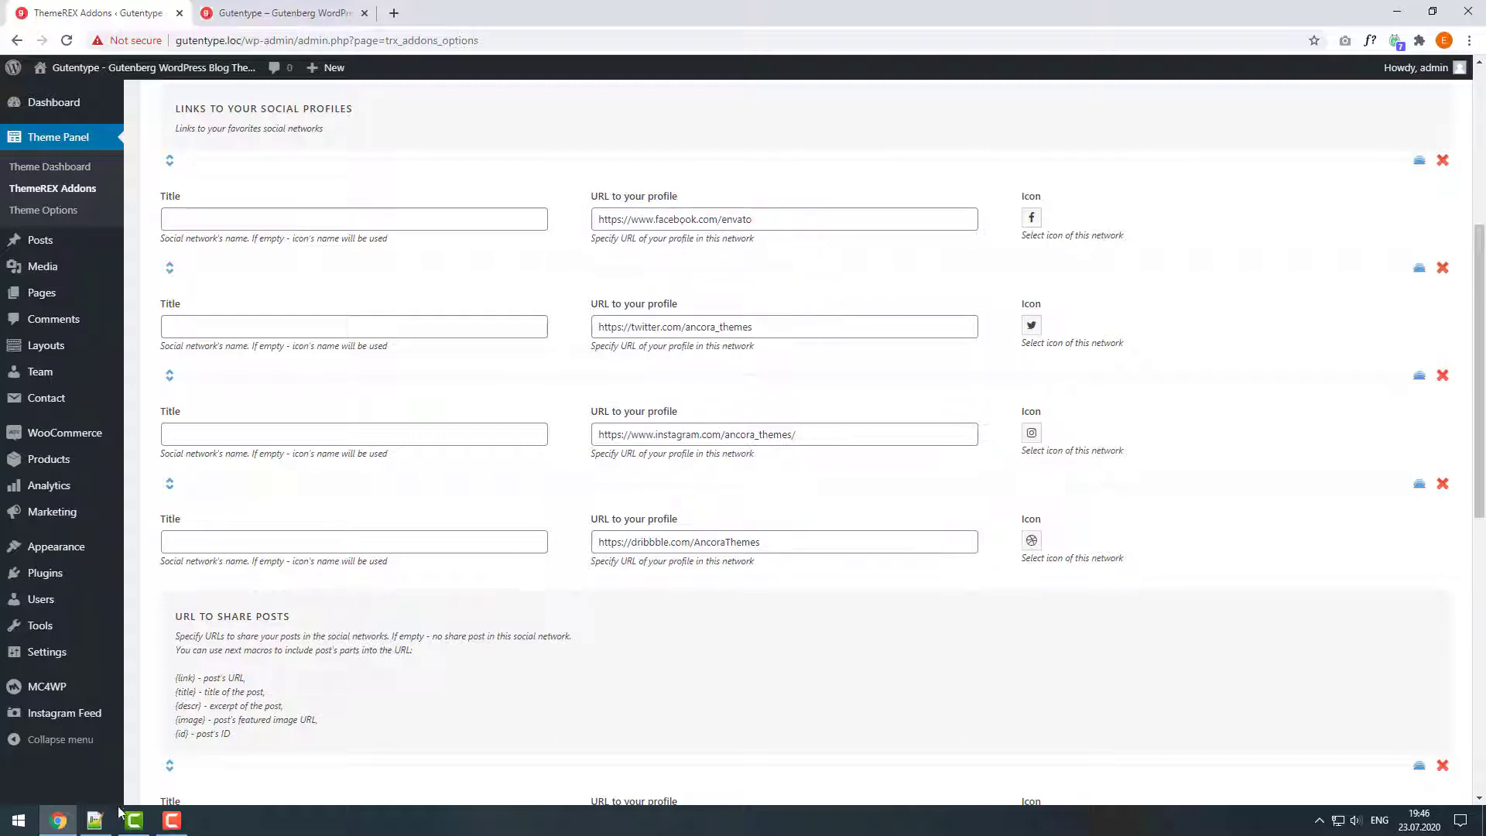
click(93, 819)
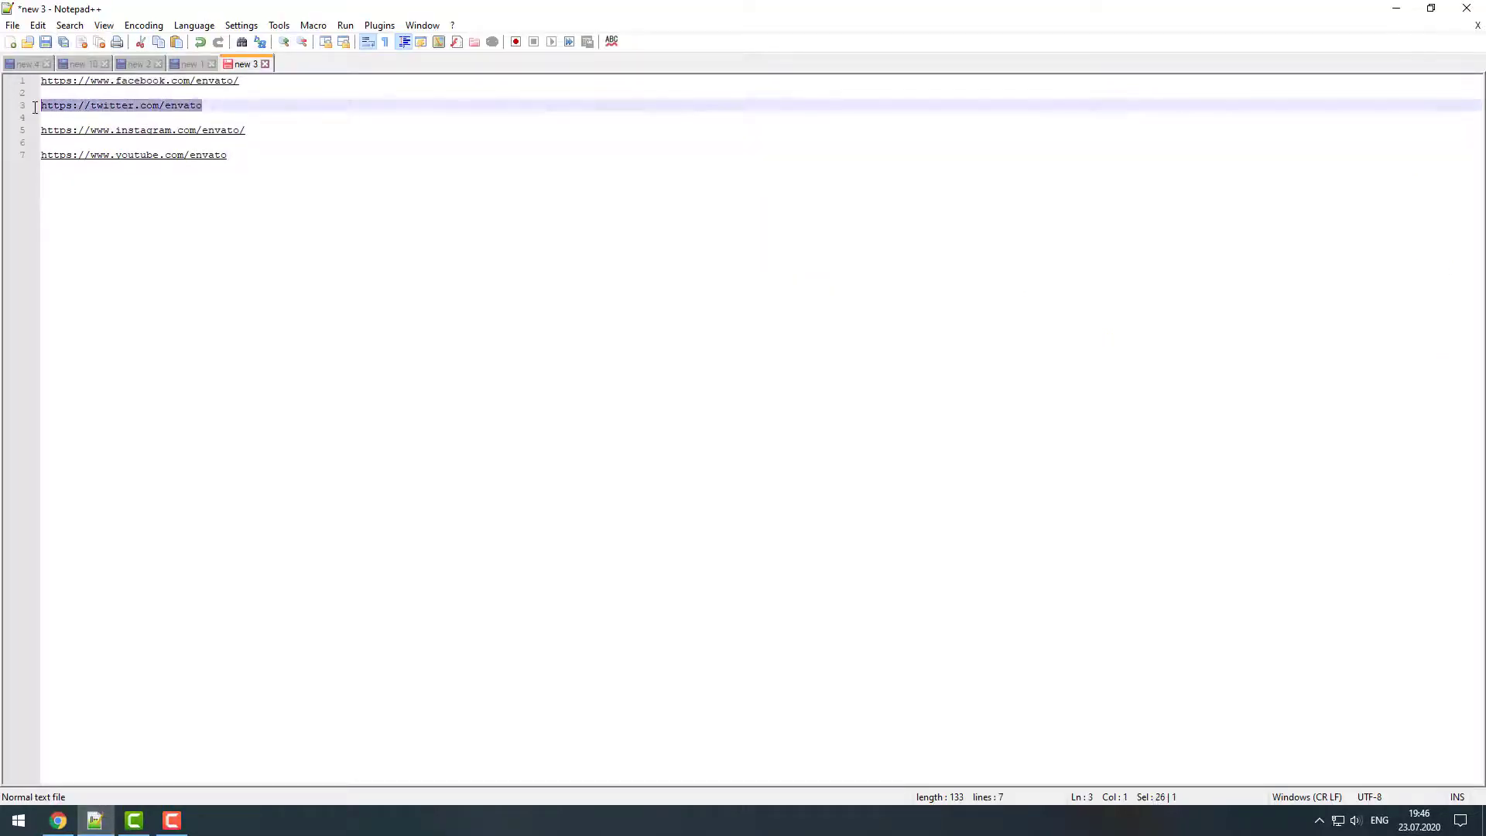
right_click(121, 105)
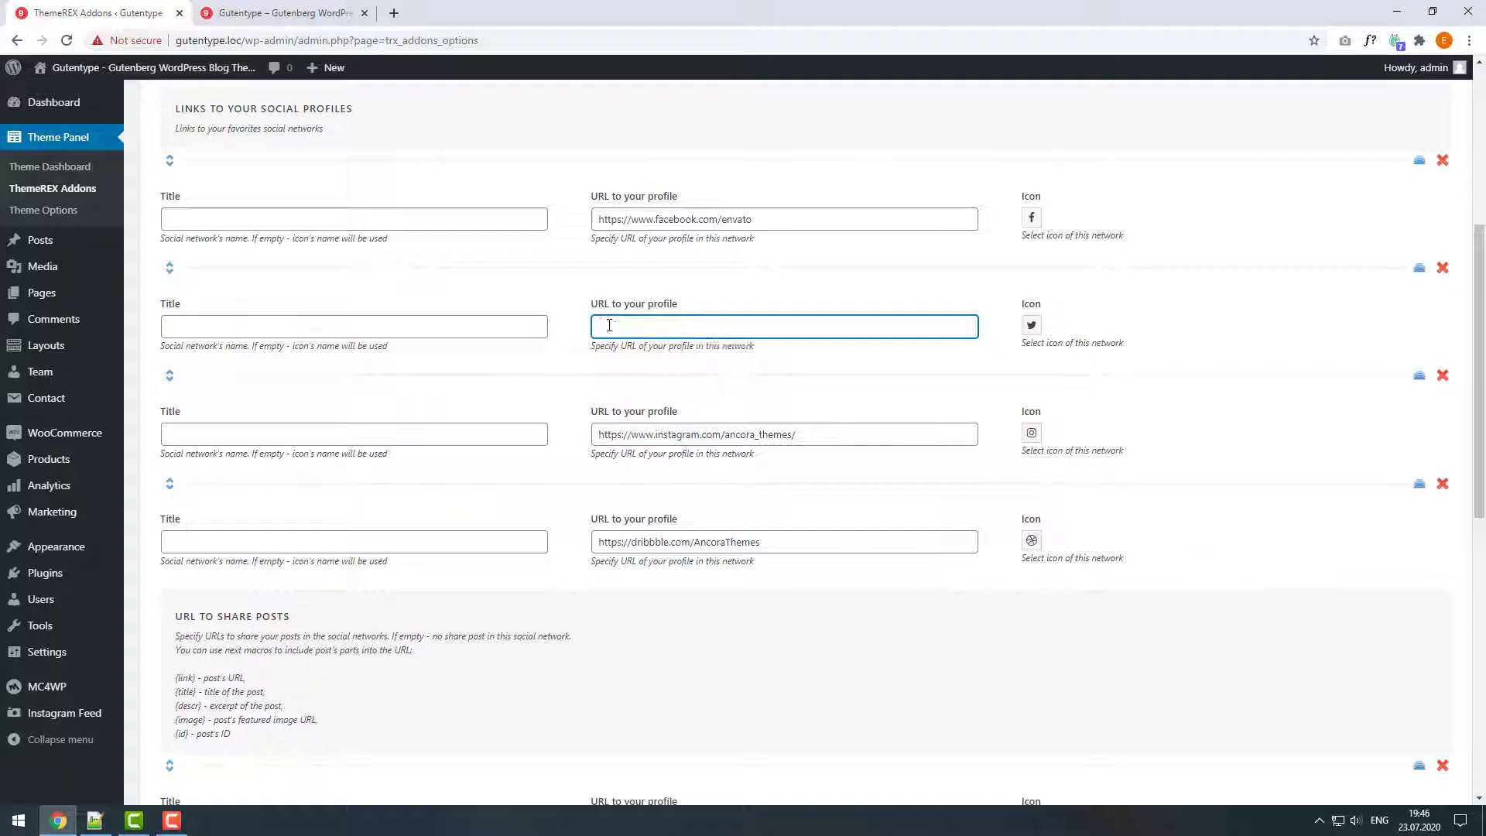
text(https://twitter.com/envato)
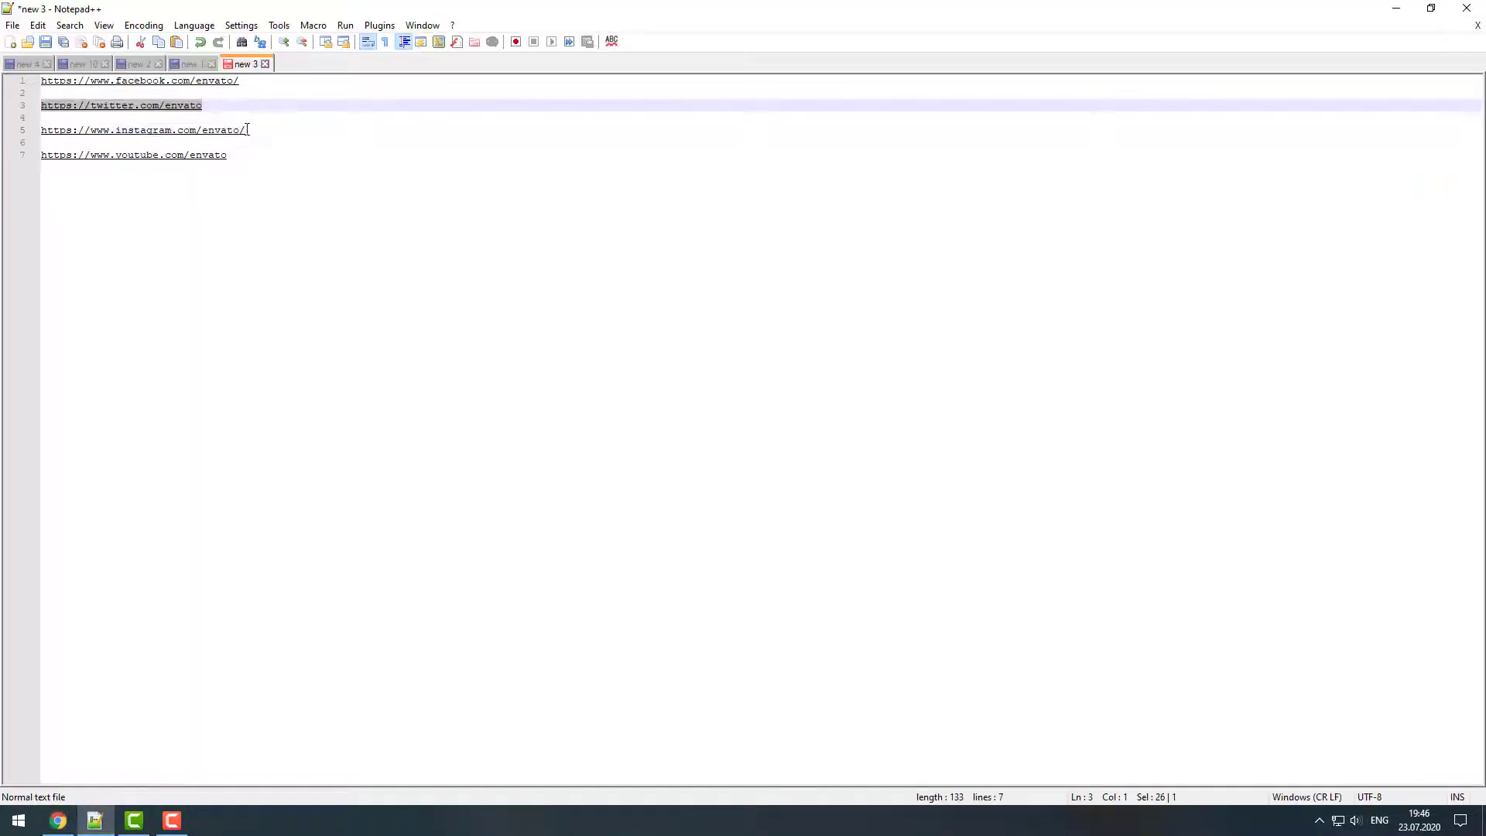
right_click(142, 130)
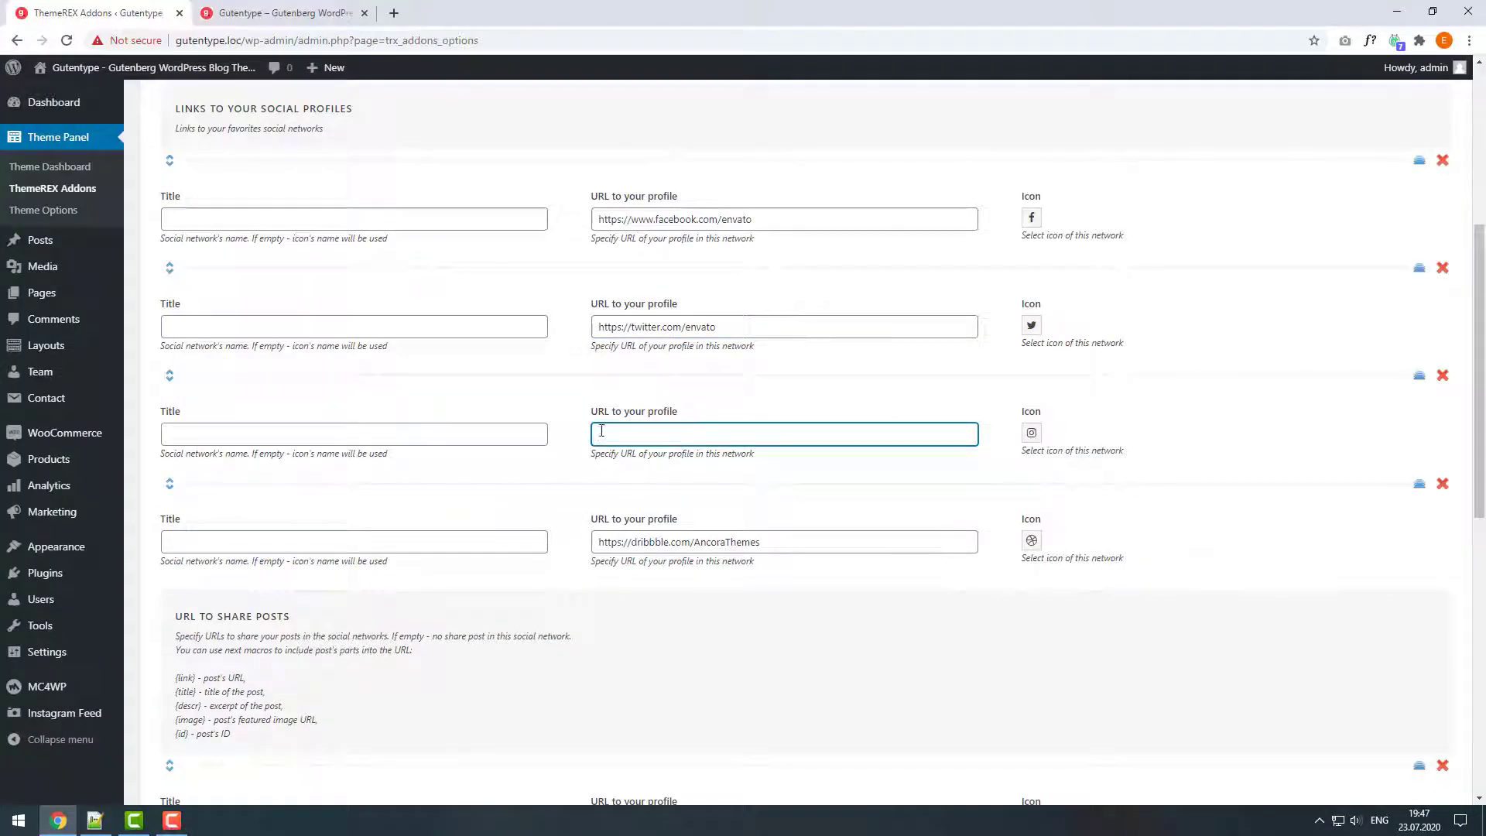
text(https://www.instagram.com/envato/)
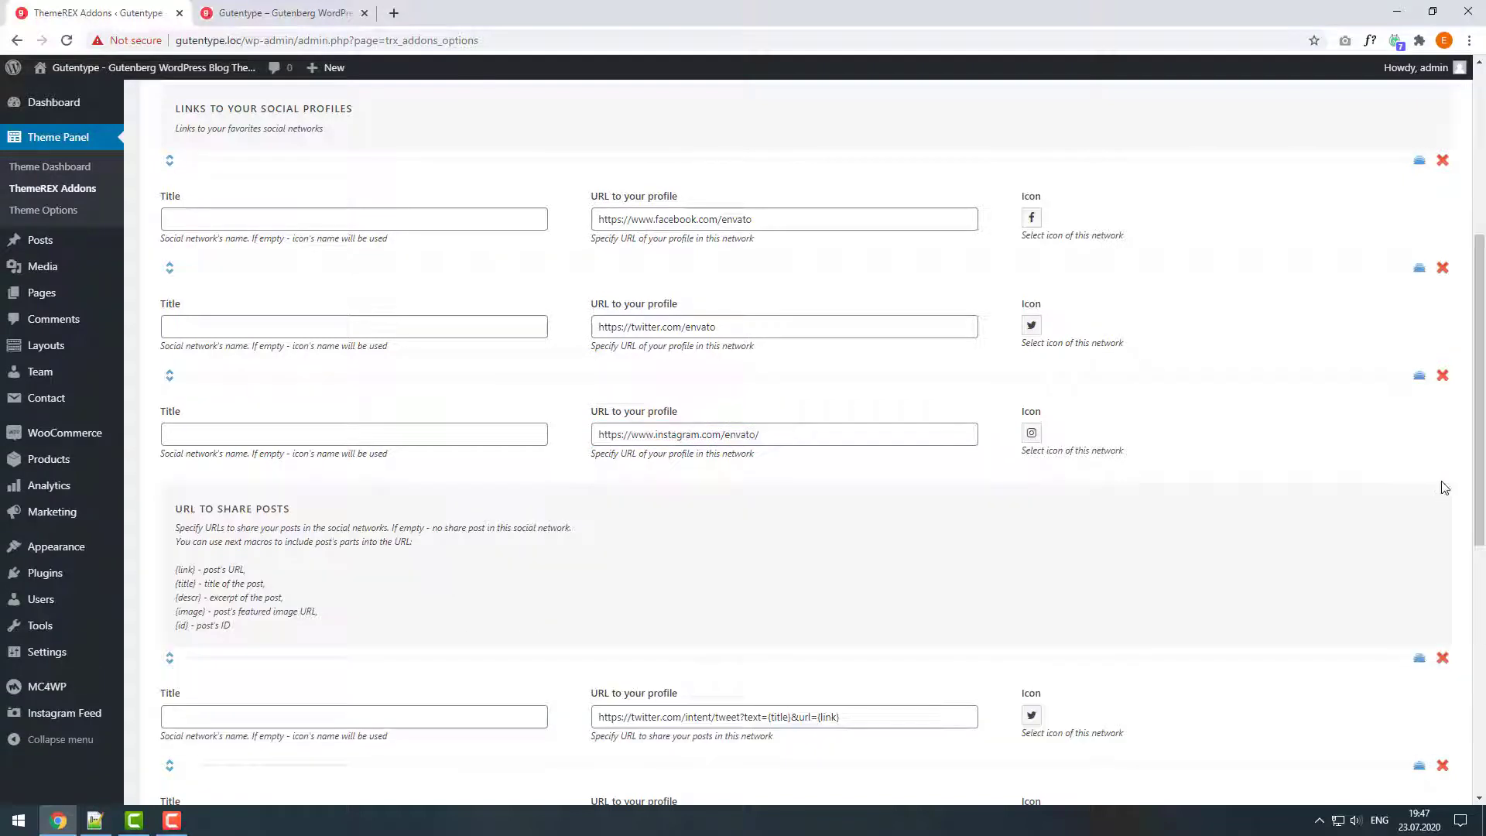
Save the ThemeREX Addons options.
scroll(down, 3)
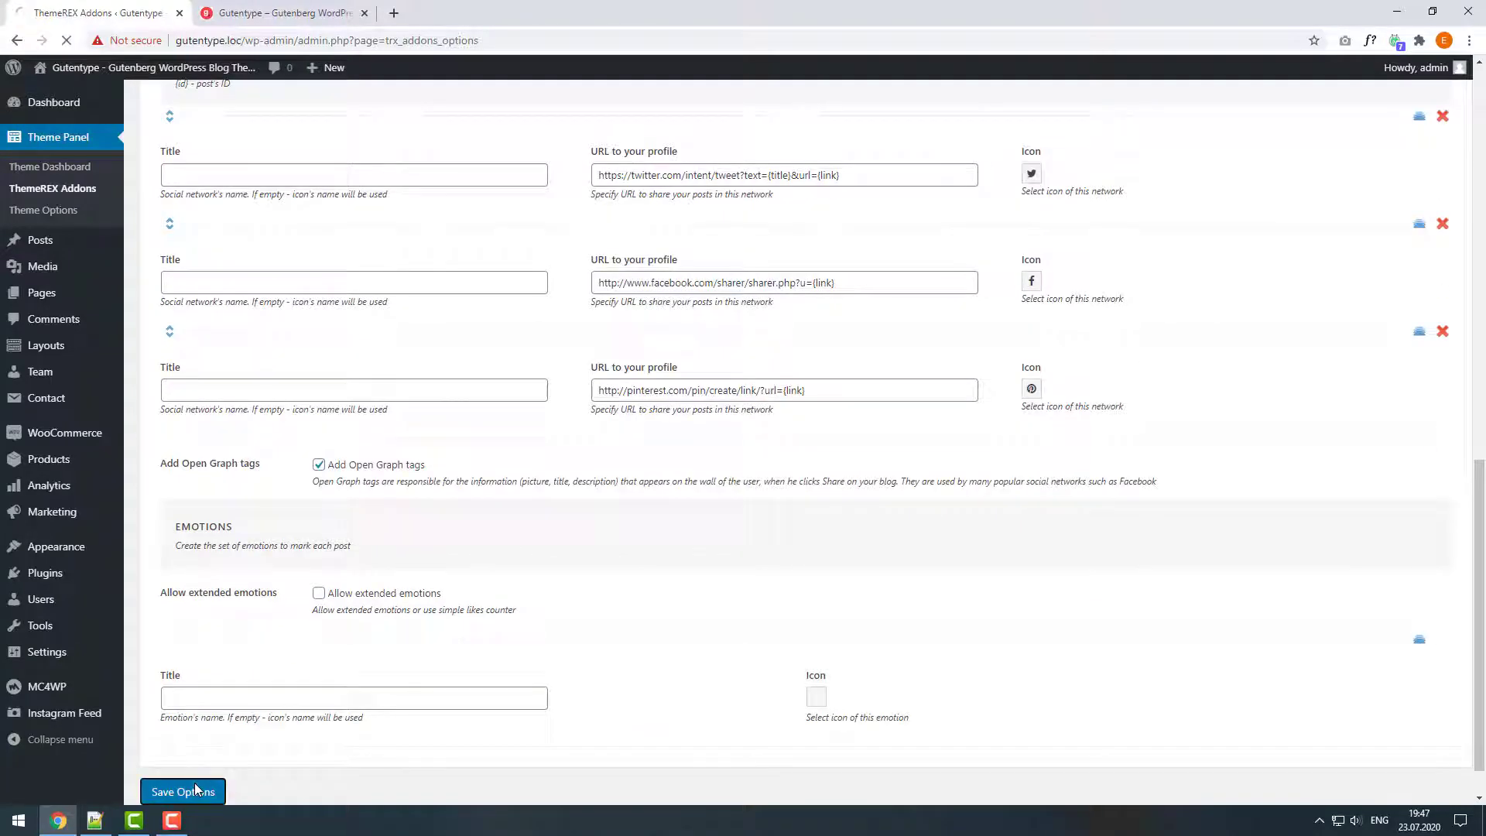
click(182, 791)
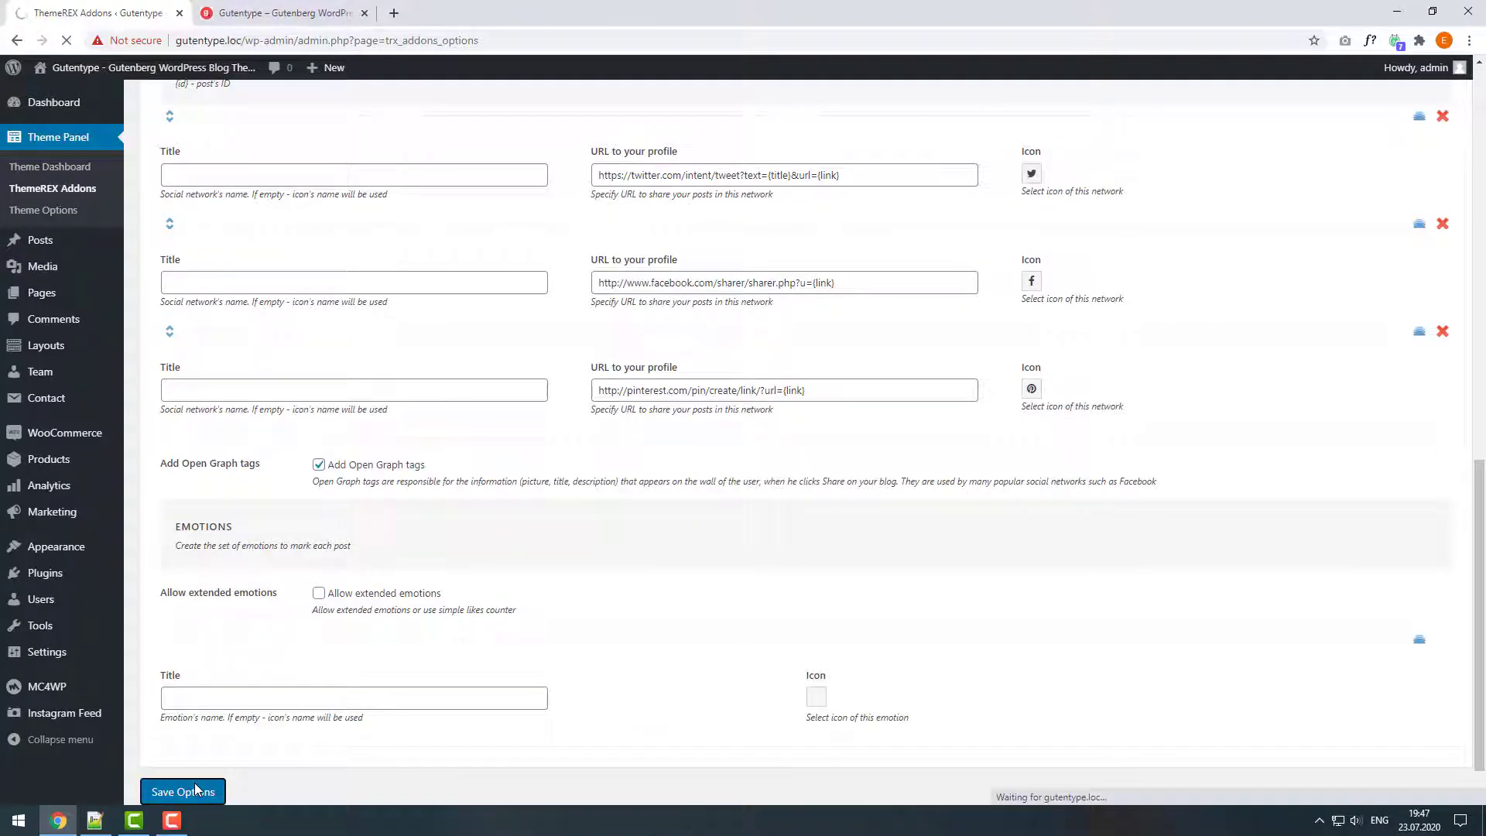
click(182, 791)
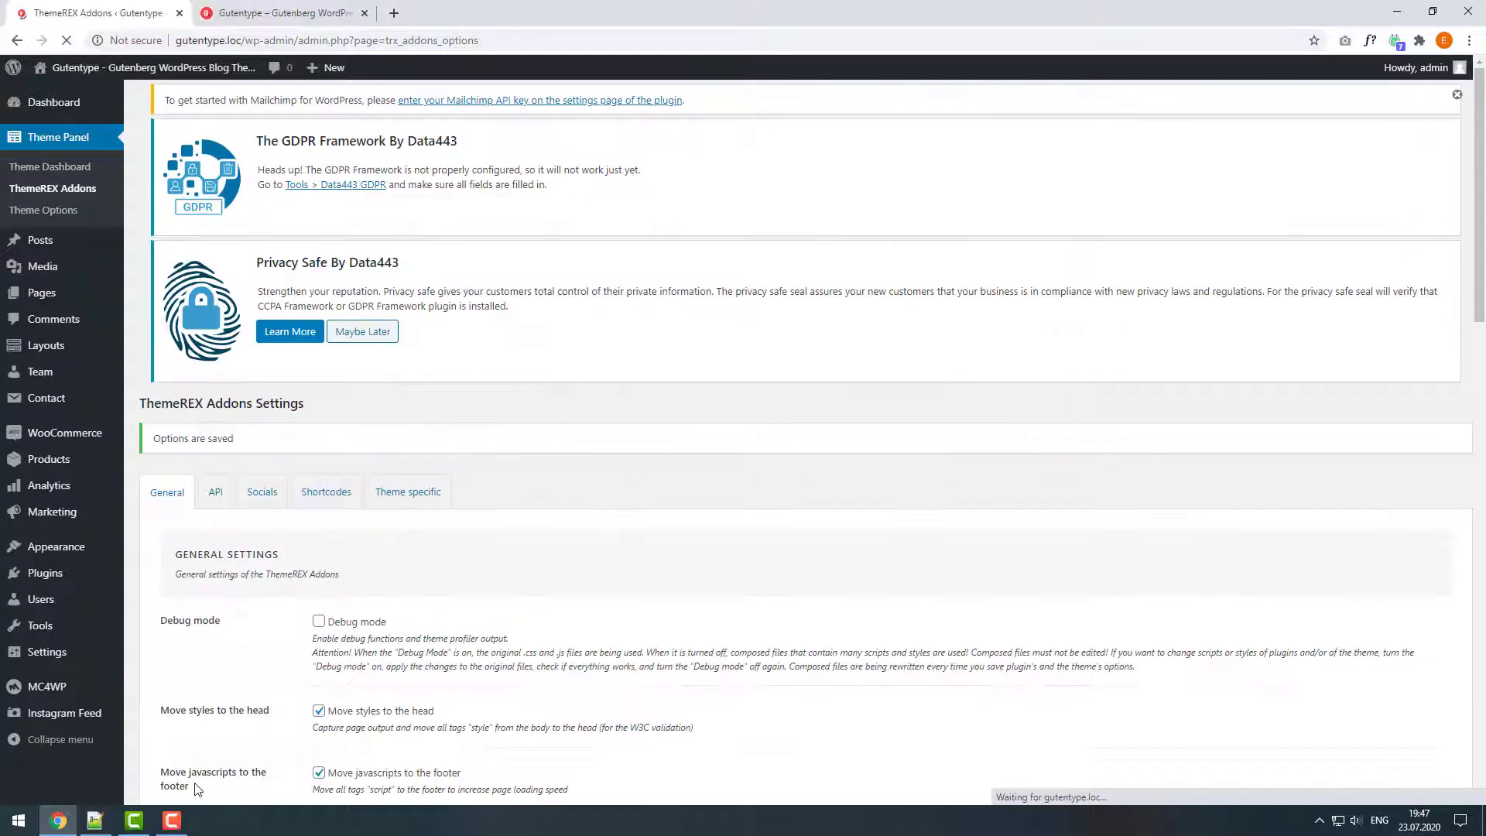
Confirm the live site's header Twitter icon opens Envato's Twitter profile, then close it.
click(279, 12)
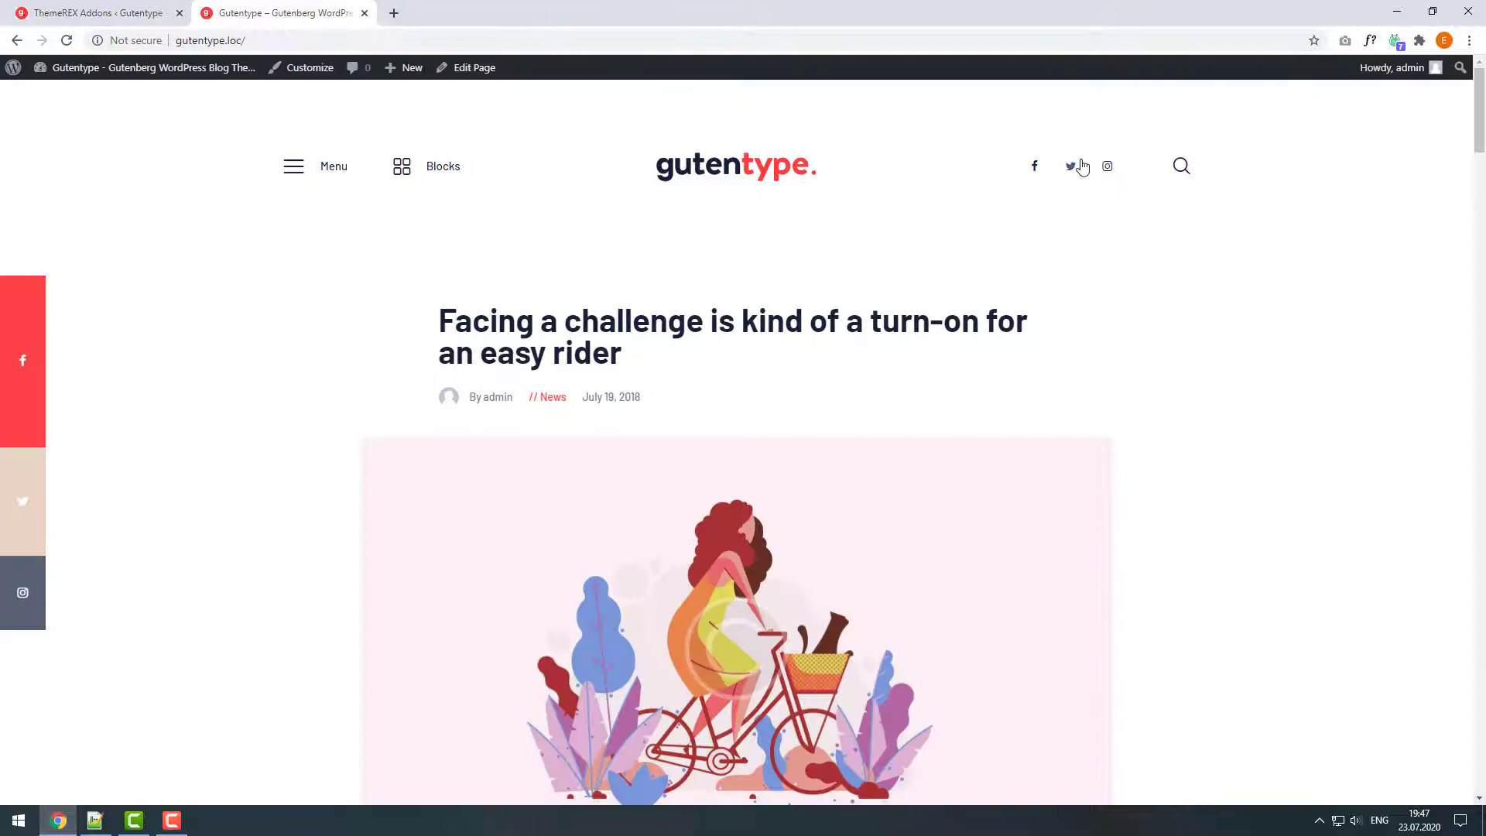
click(1070, 165)
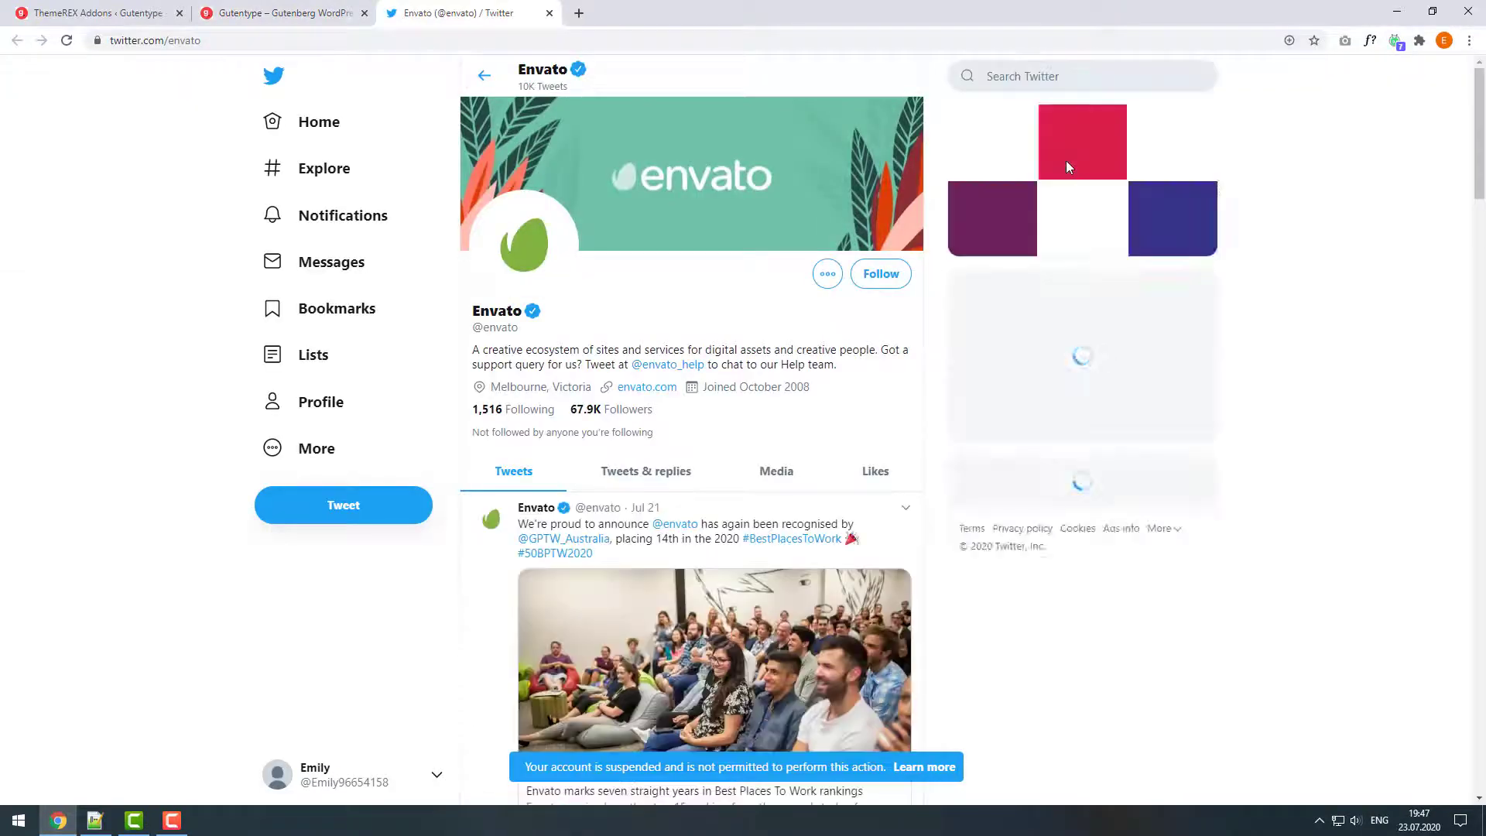
click(548, 12)
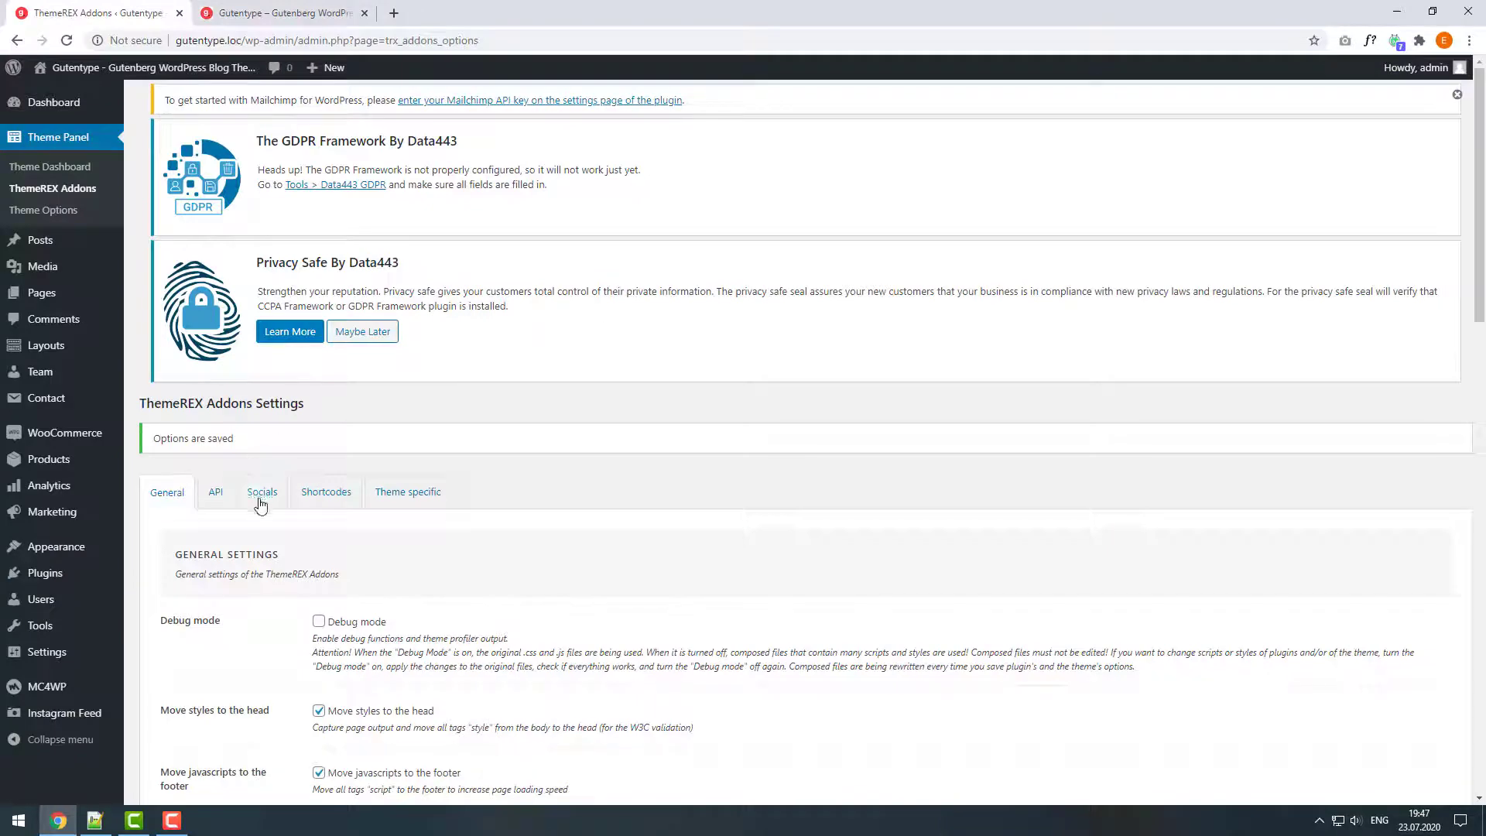
Add the Envato YouTube URL with a YouTube icon, searched as 'you', and order links YouTube first.
click(261, 492)
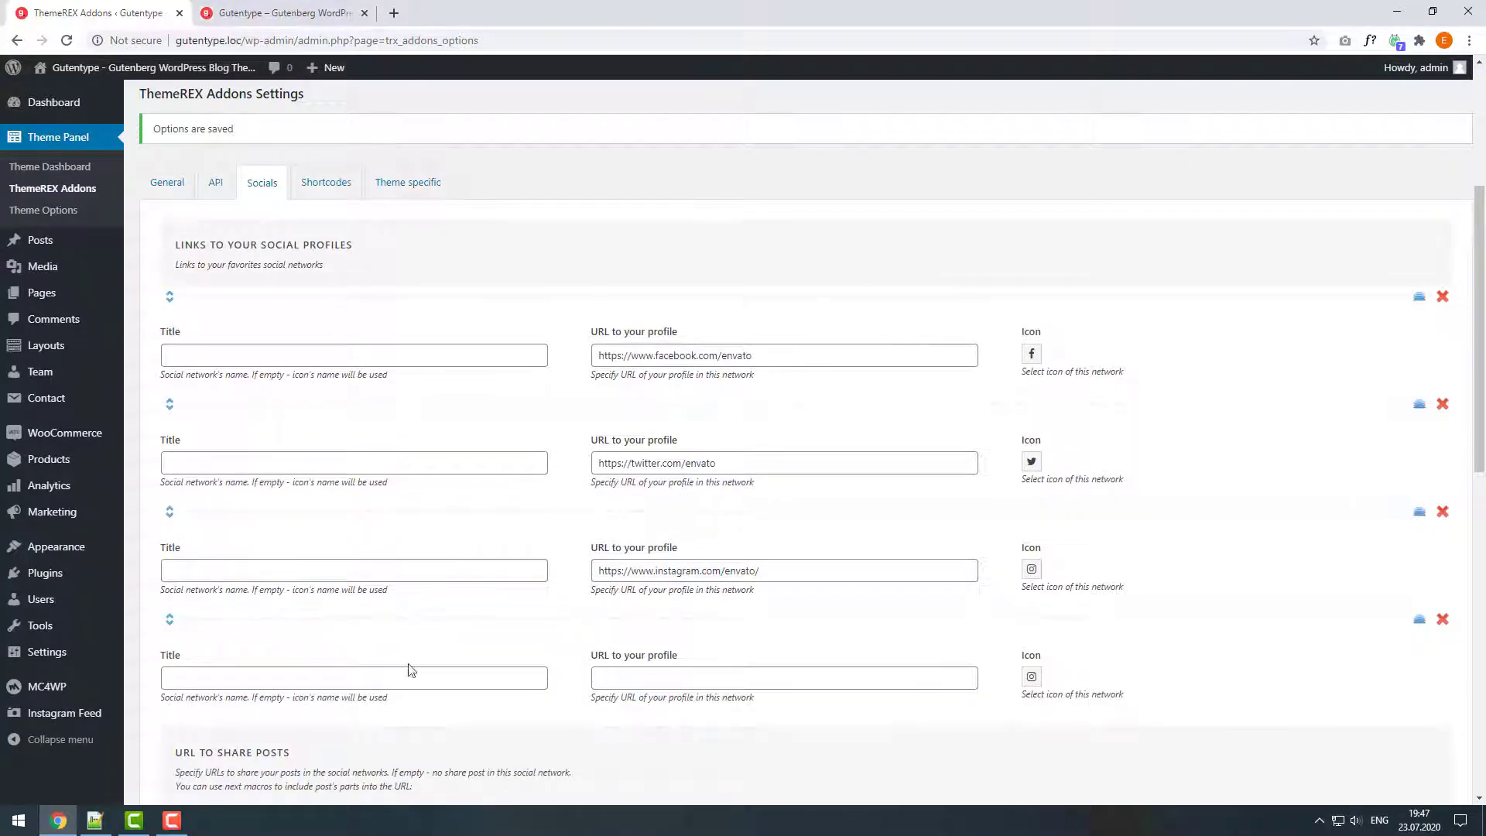
click(134, 820)
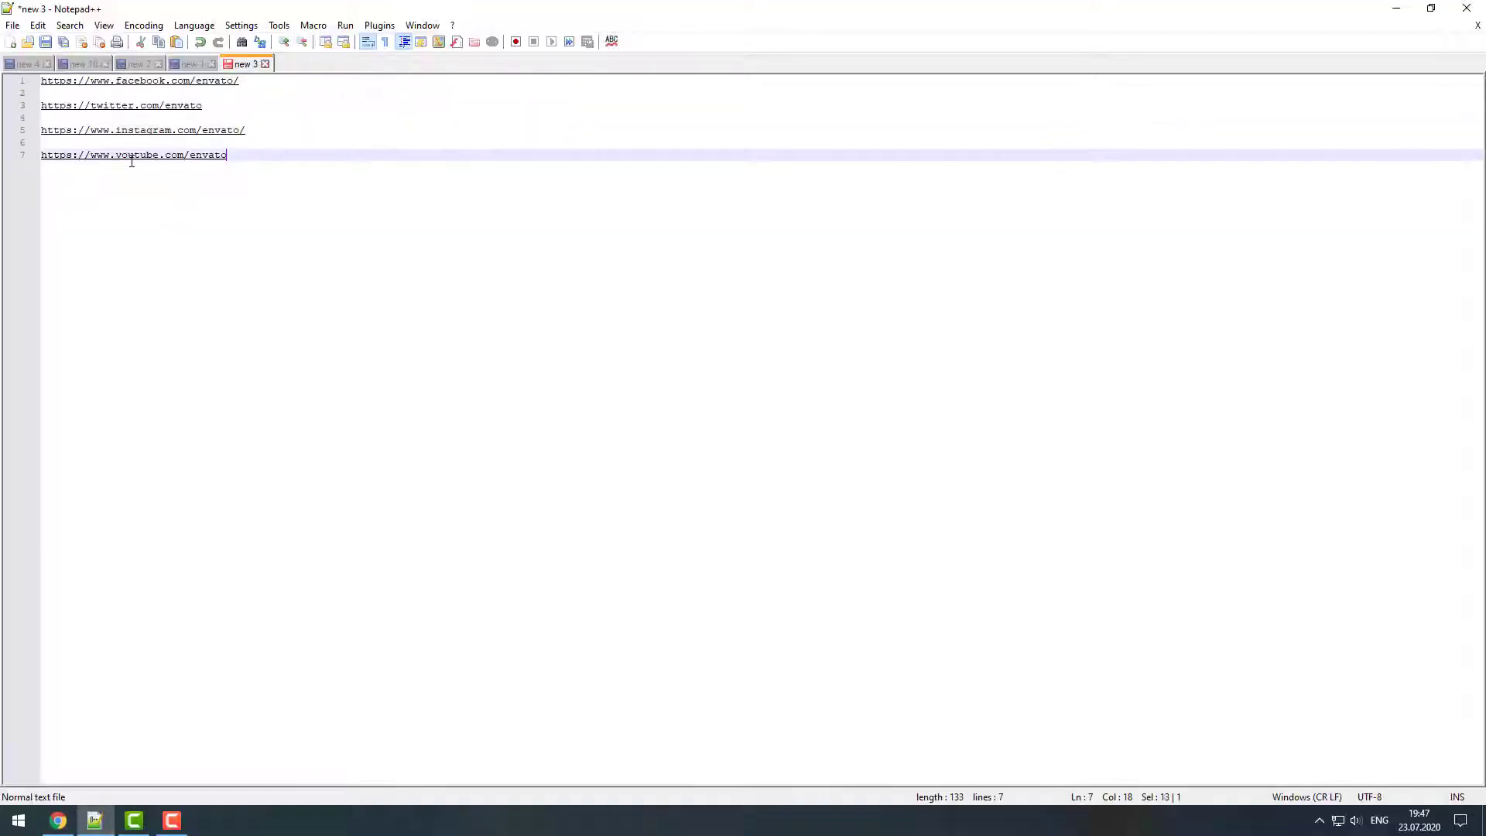
right_click(133, 155)
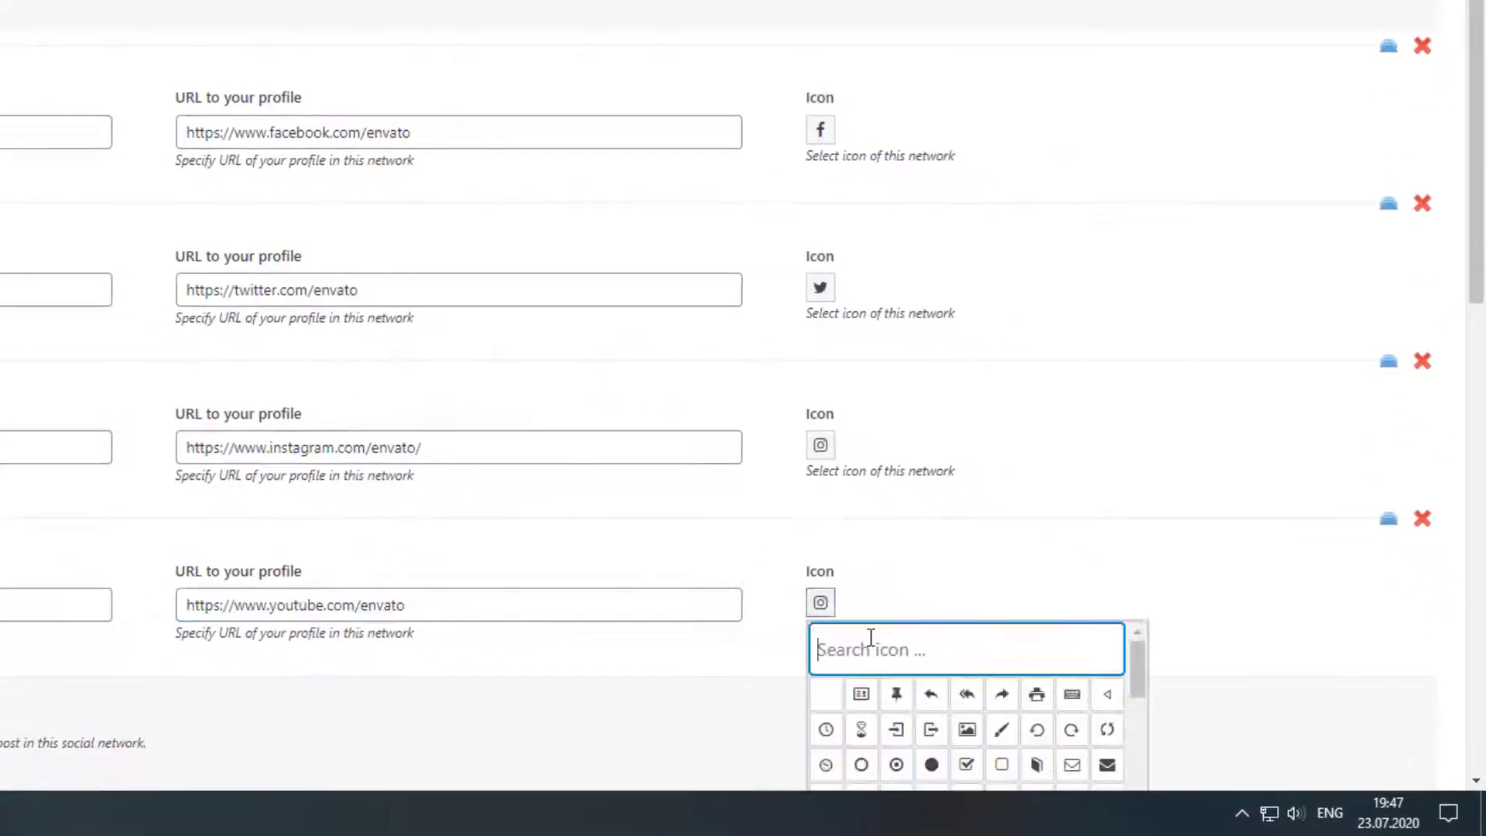
text(you)
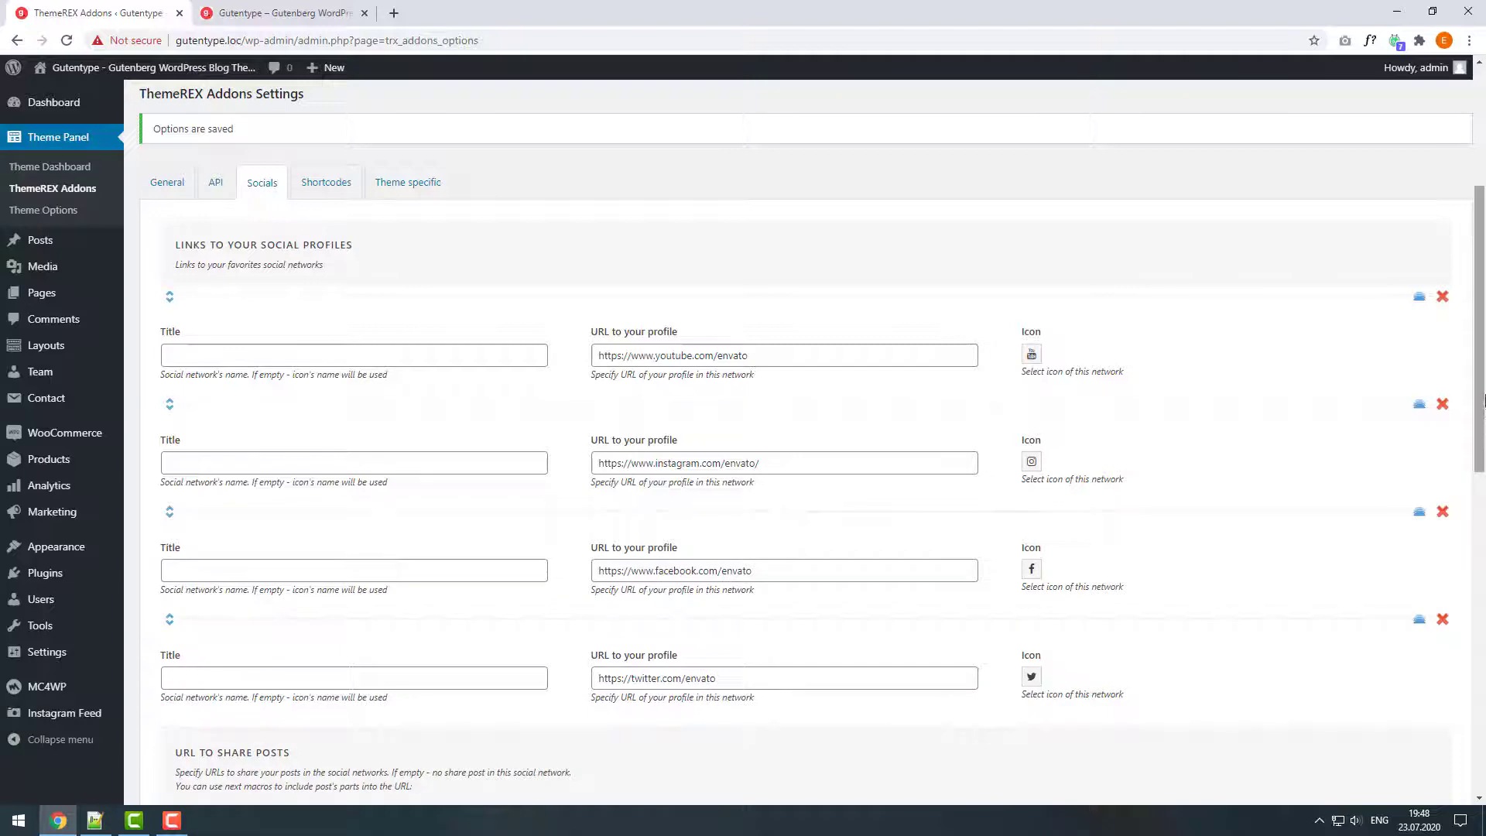
scroll(down, 3)
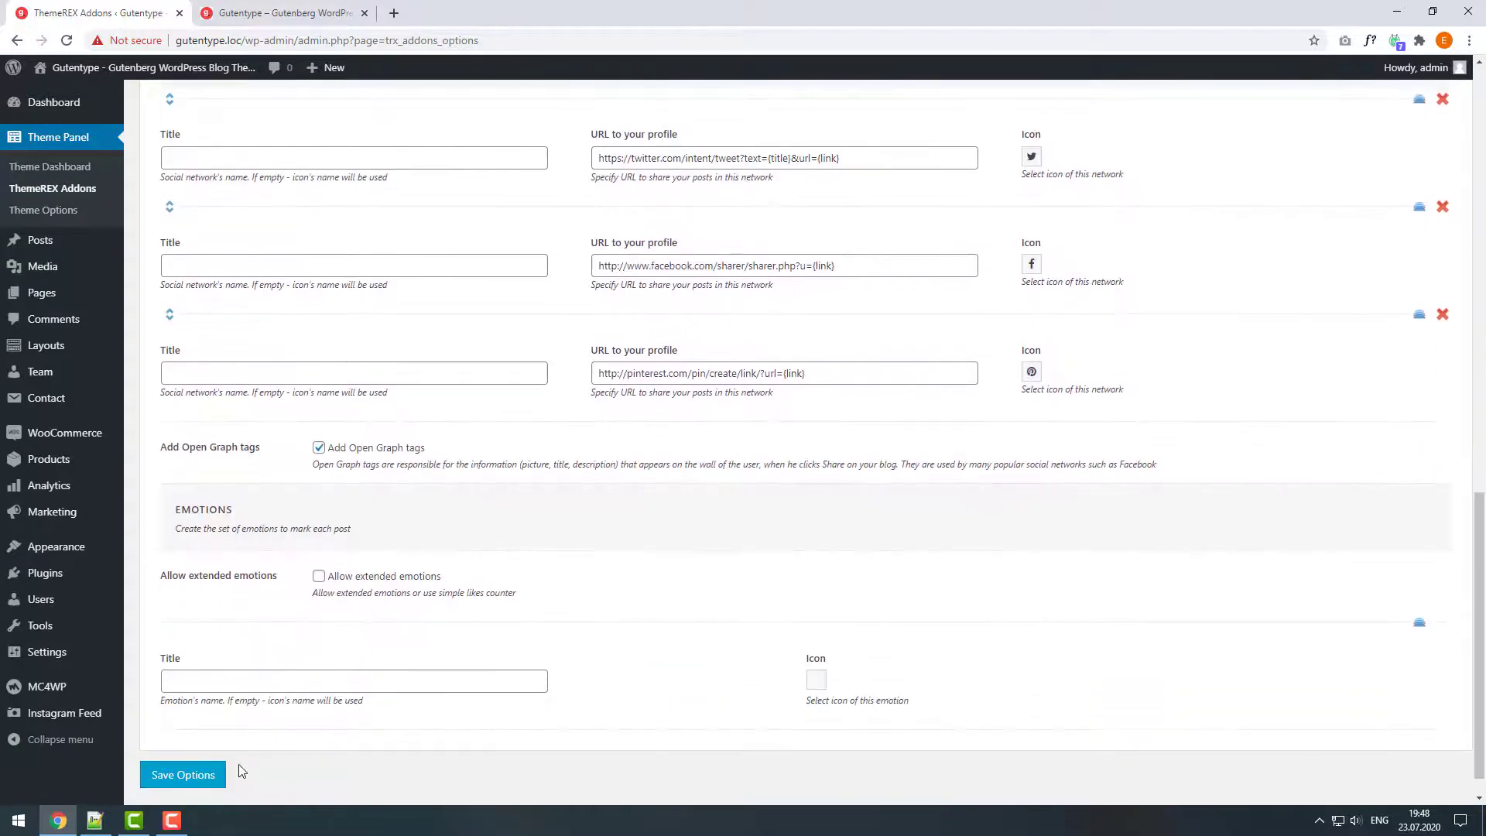
click(181, 774)
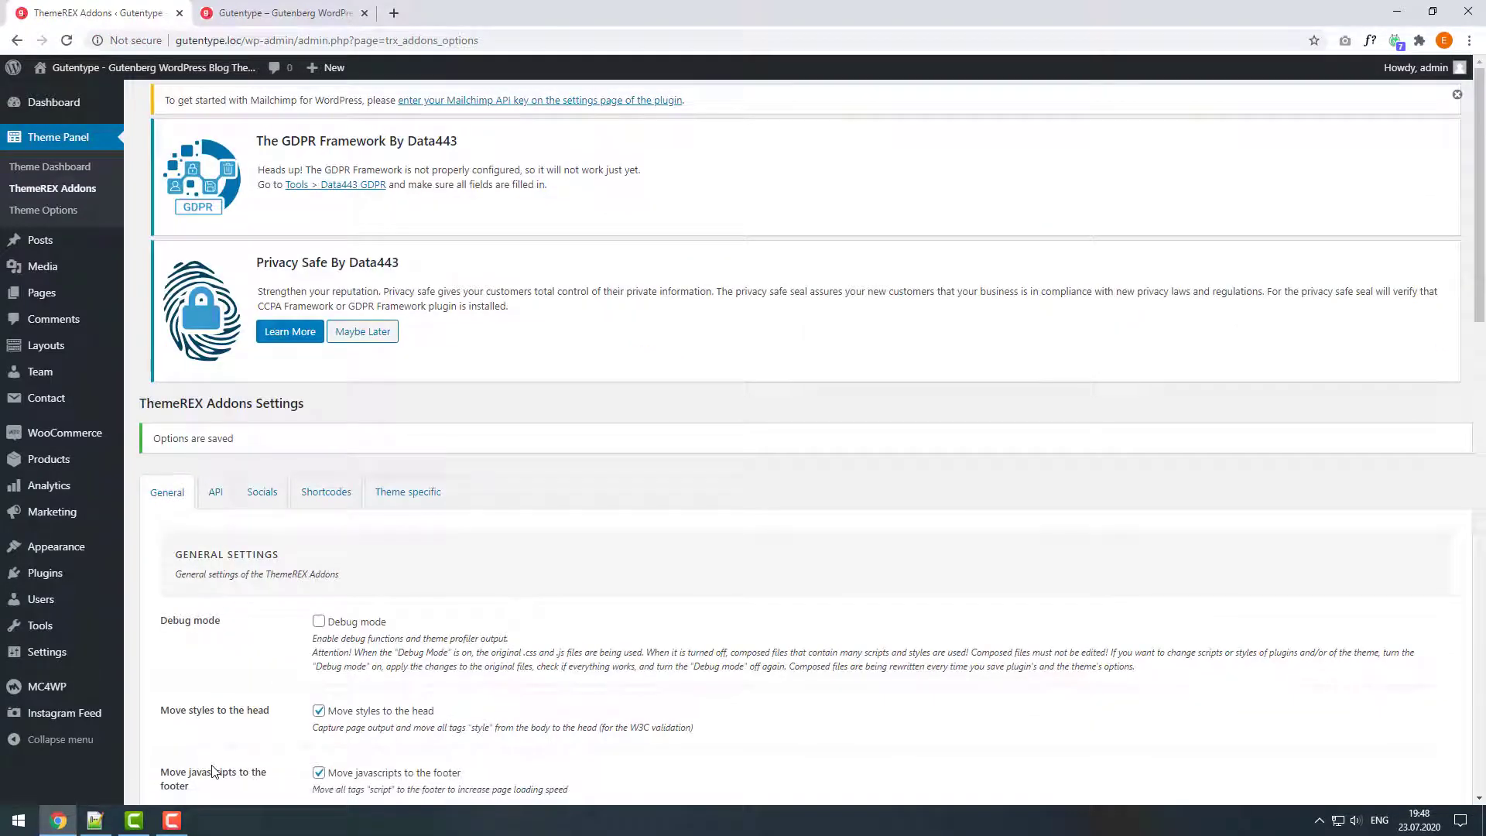
click(279, 12)
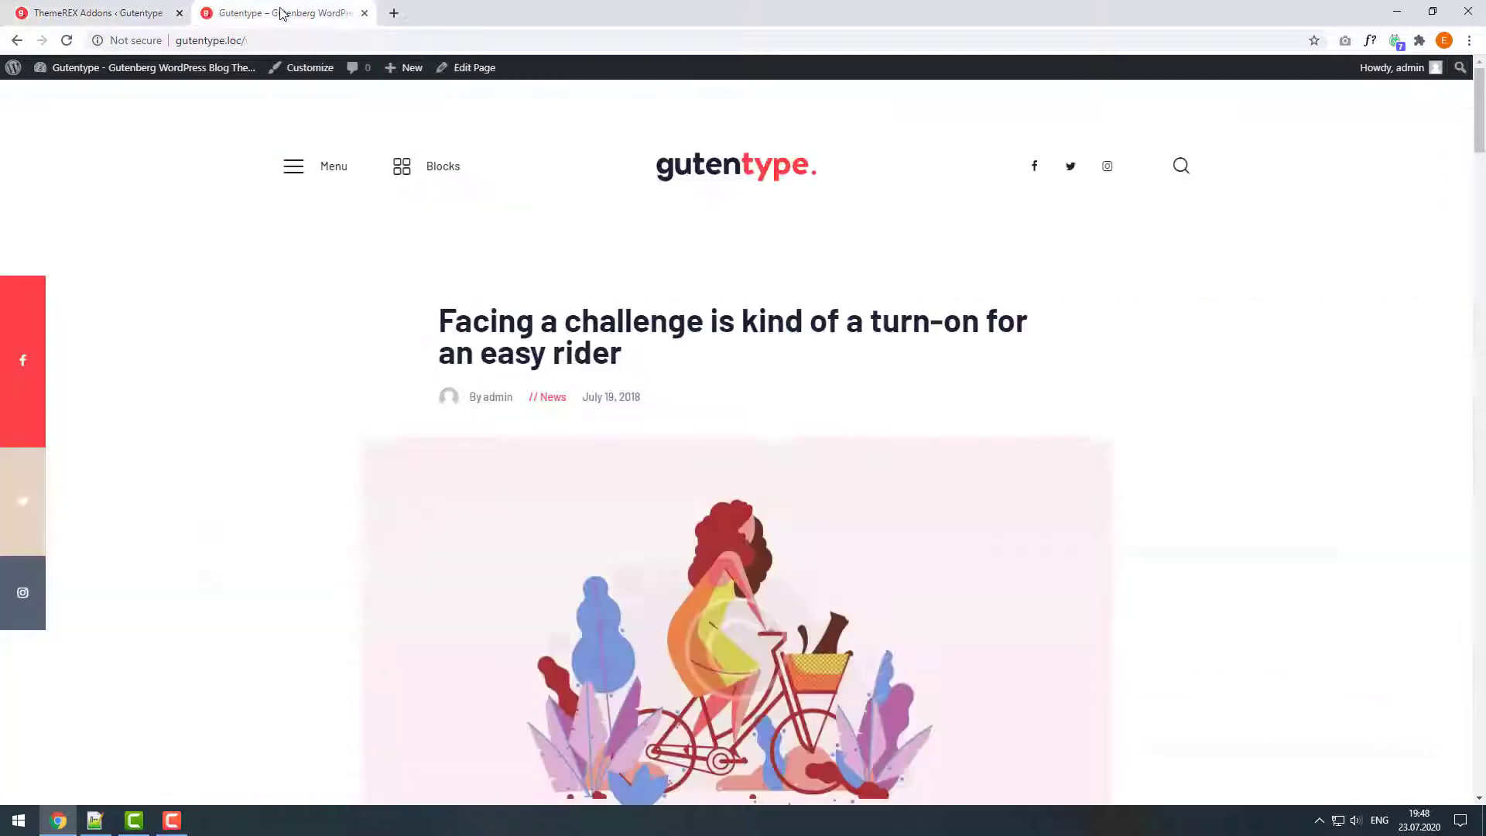
click(65, 41)
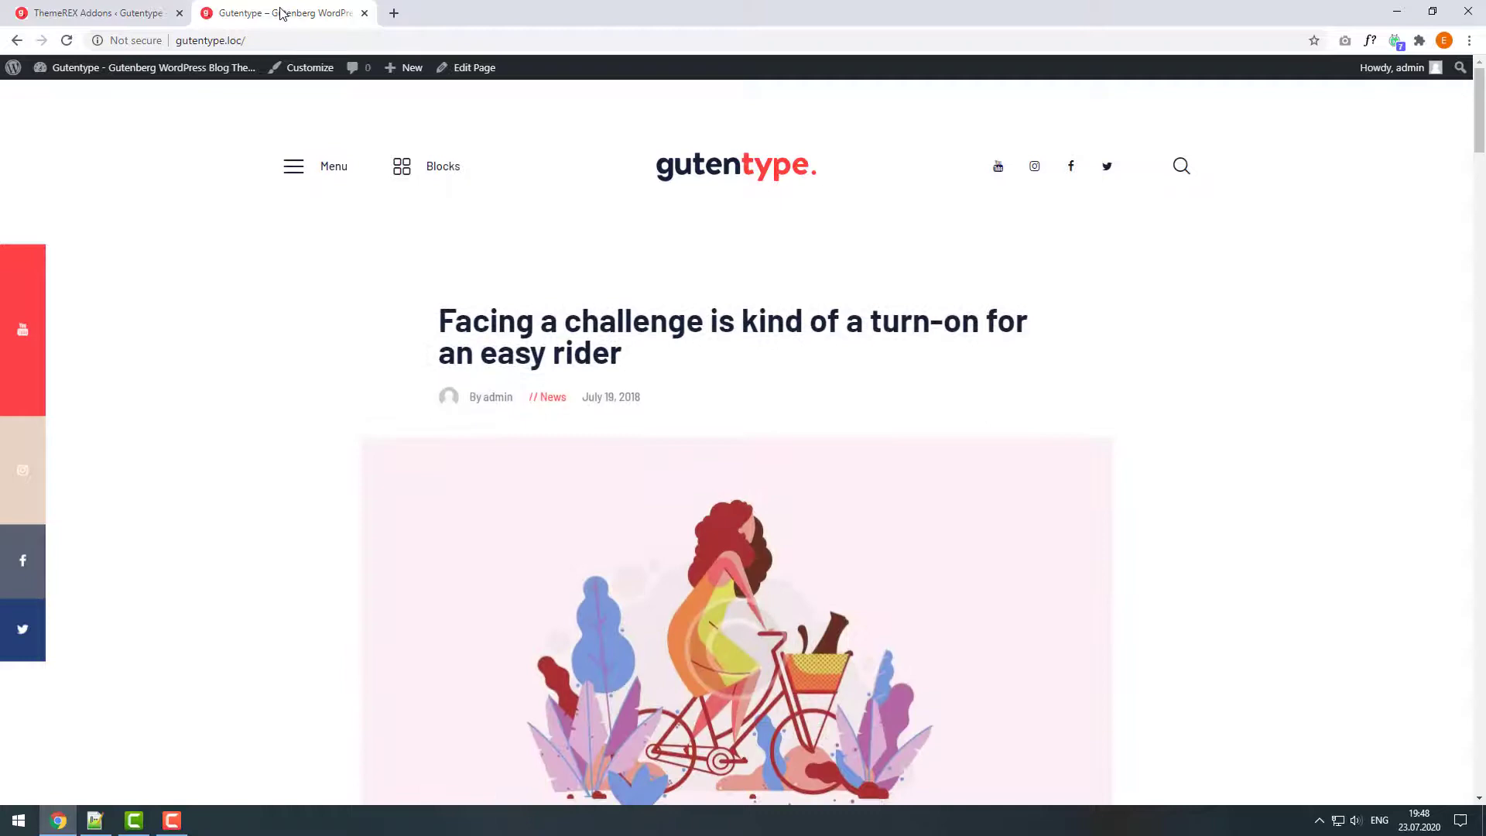
click(392, 12)
text(youtube.com/envato)
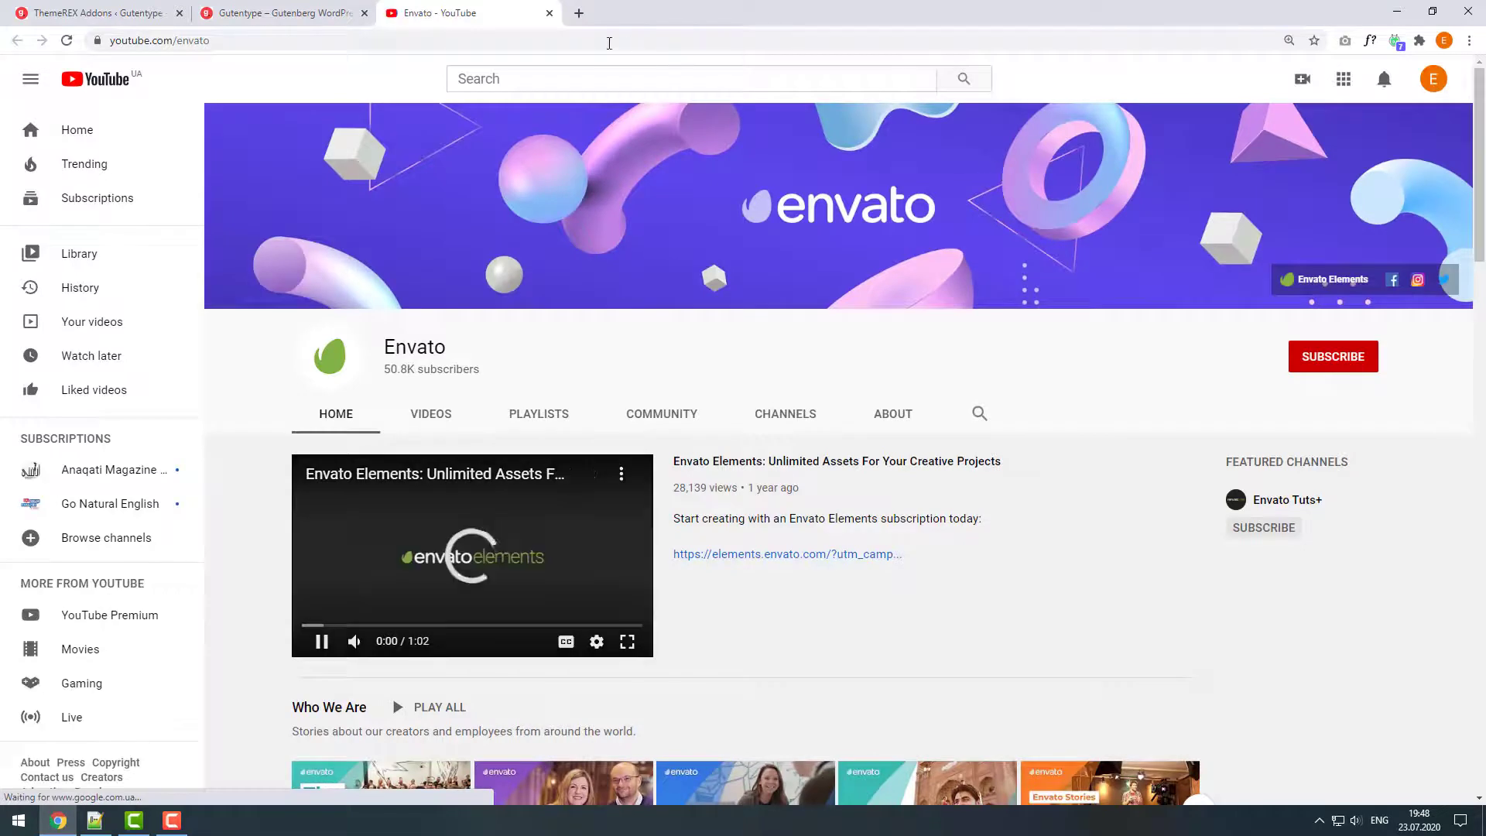
click(549, 13)
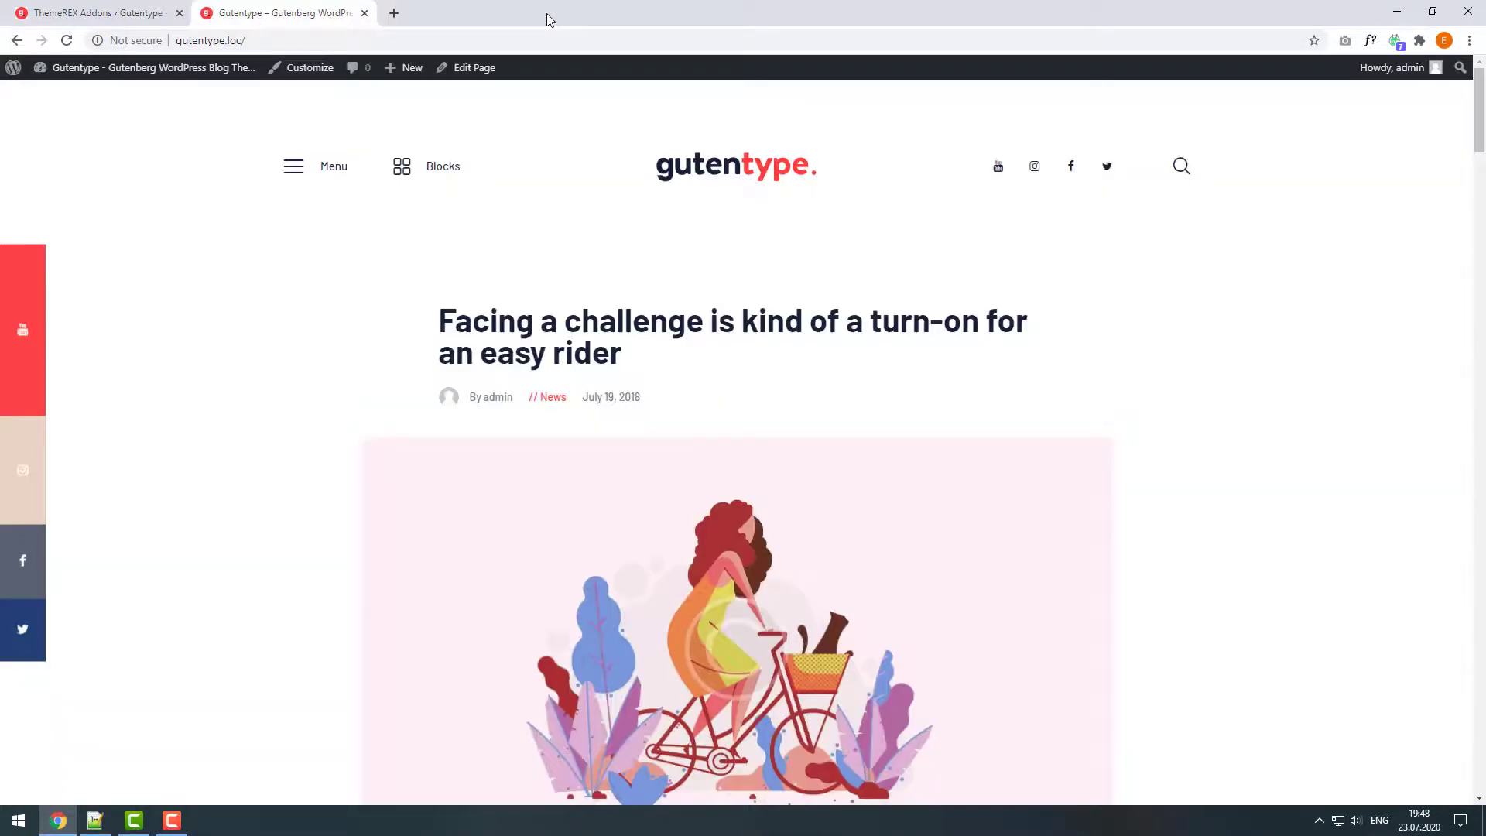
mouse_move(531, 137)
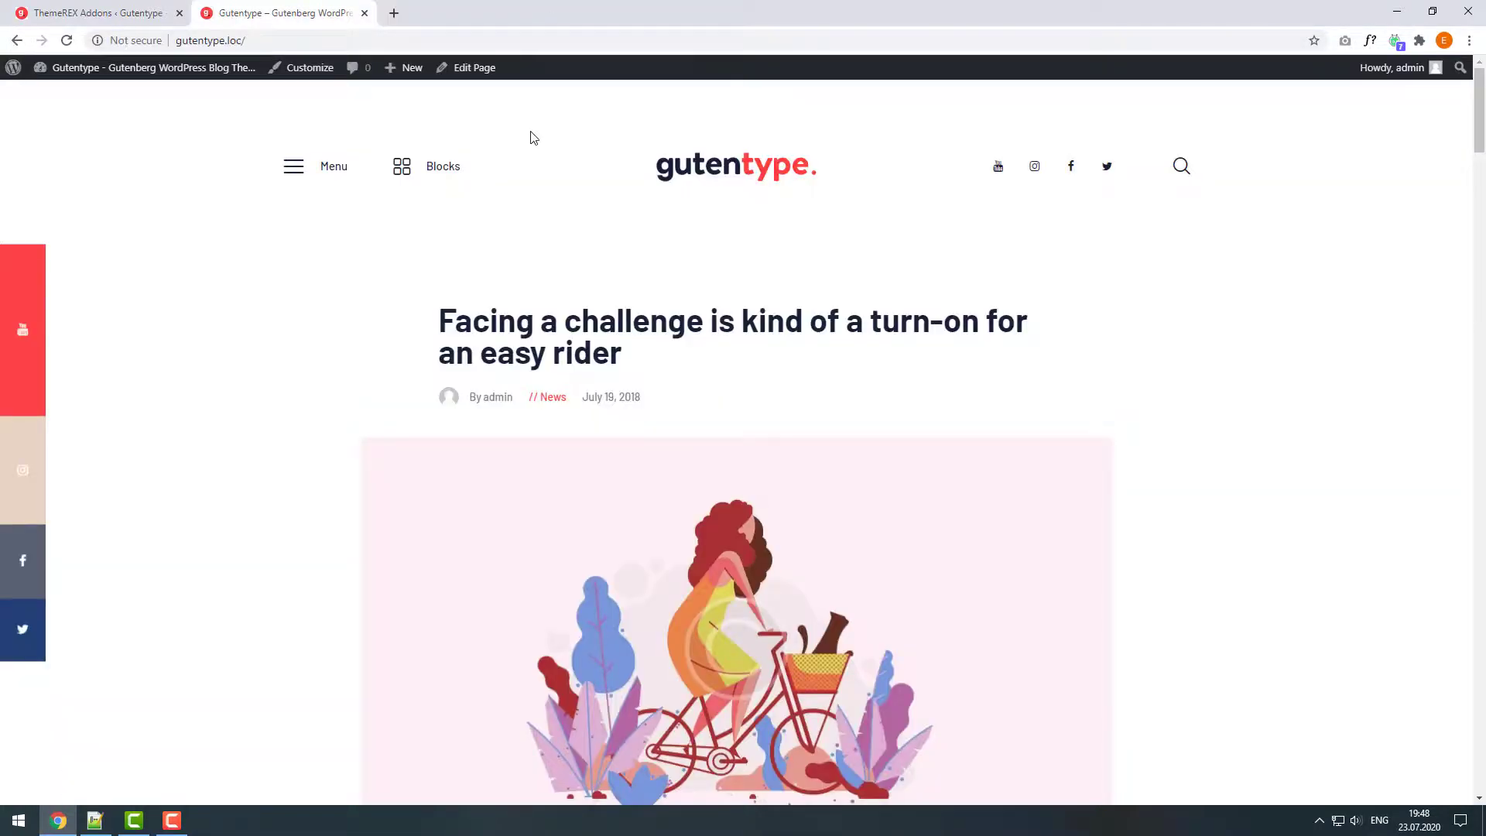